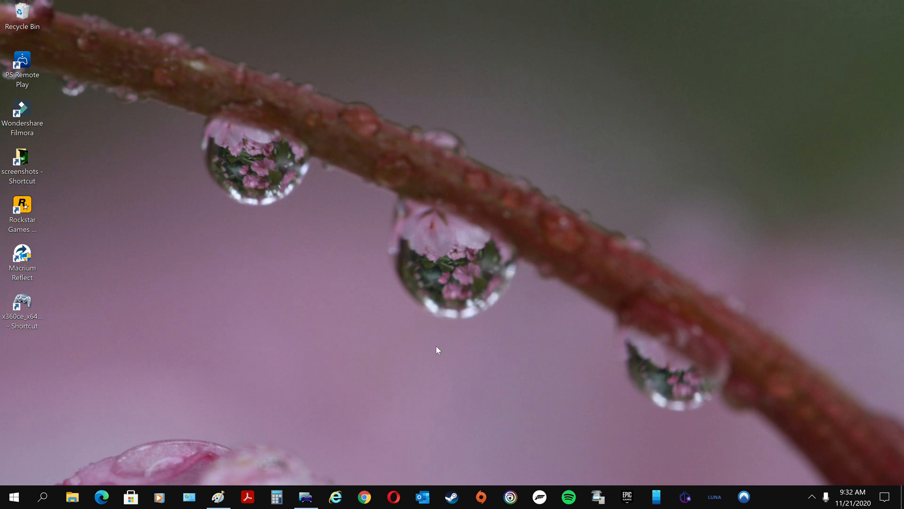
mouse_move(467, 362)
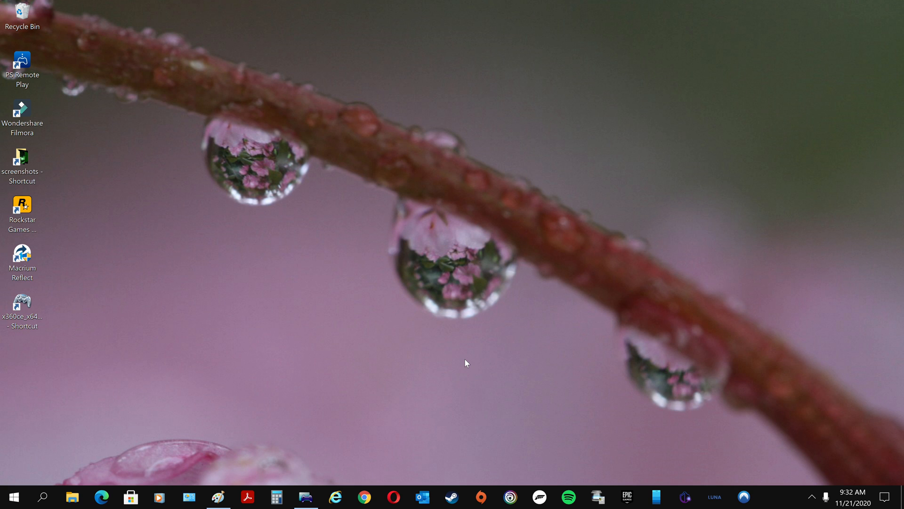
mouse_move(472, 370)
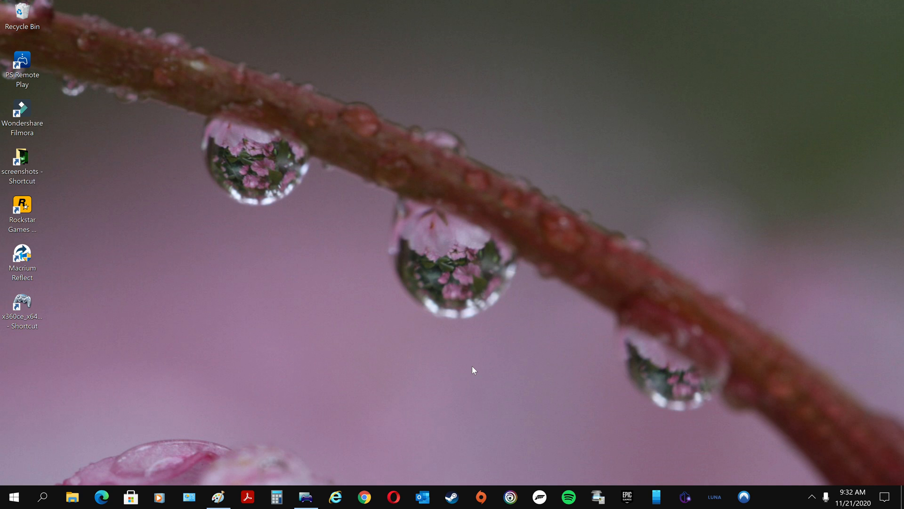
mouse_move(376, 402)
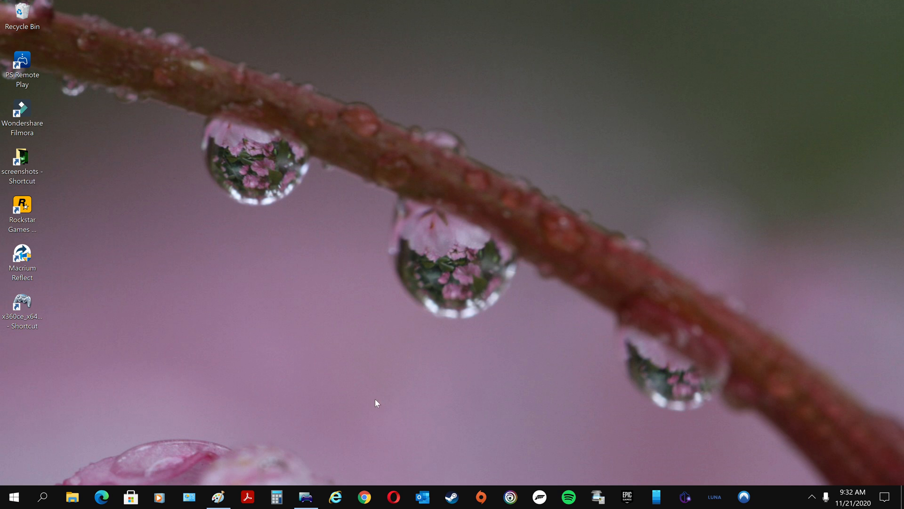
- Search Windows for 'control Panel' from the taskbar search box
left_click(42, 496)
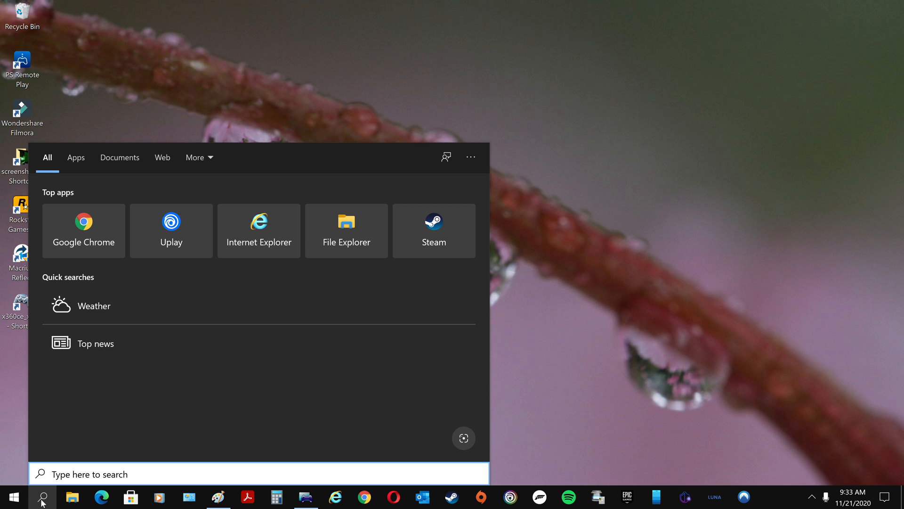
mouse_move(46, 501)
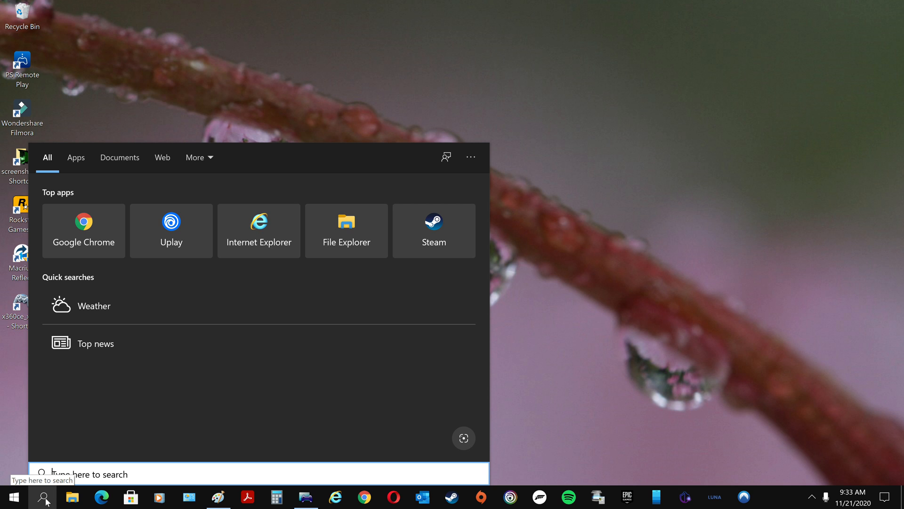
type("control Panel")
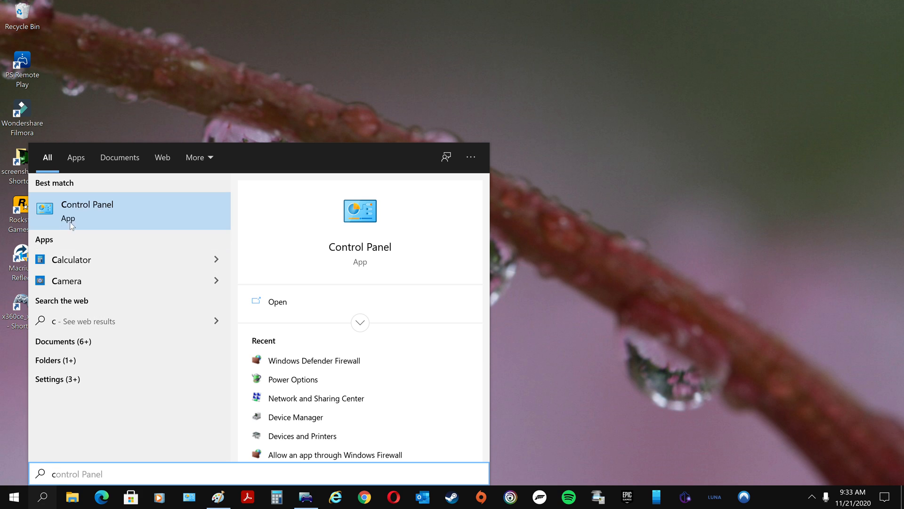
- Launch Control Panel and go to System and Security > Windows Defender Firewall
left_click(87, 210)
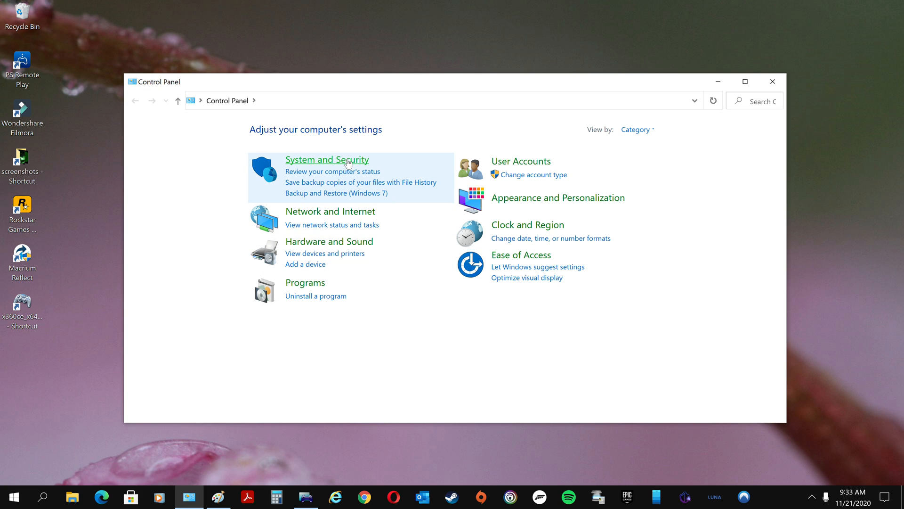
left_click(327, 160)
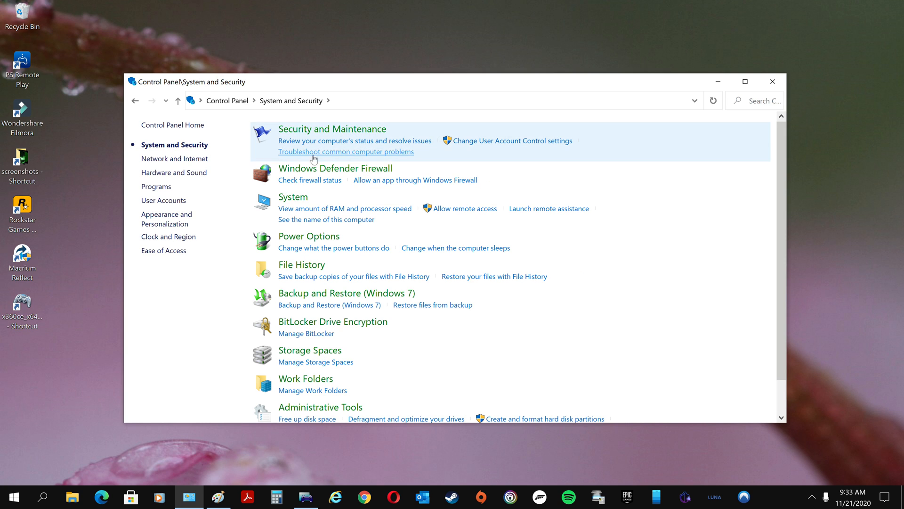
left_click(334, 167)
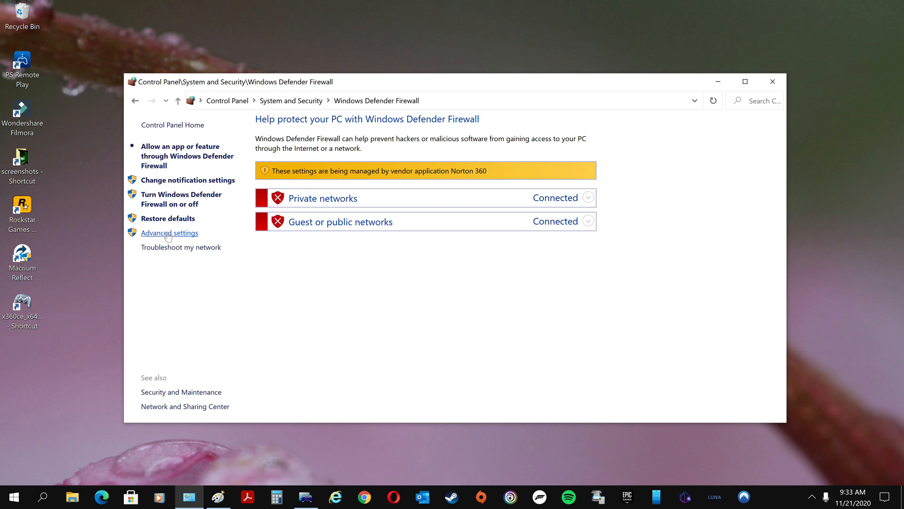
- Enter Advanced settings and scroll the Inbound Rules list to the WatchDogsLegion entries
left_click(168, 233)
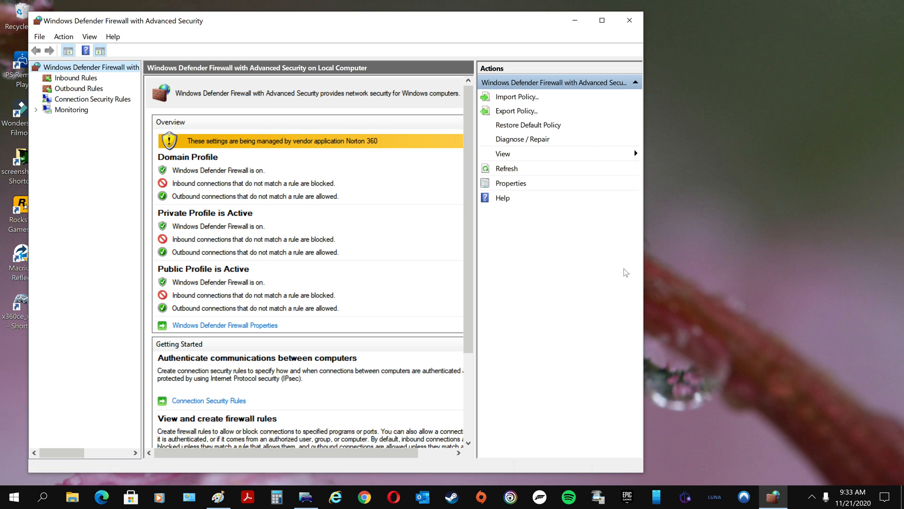
mouse_move(94, 97)
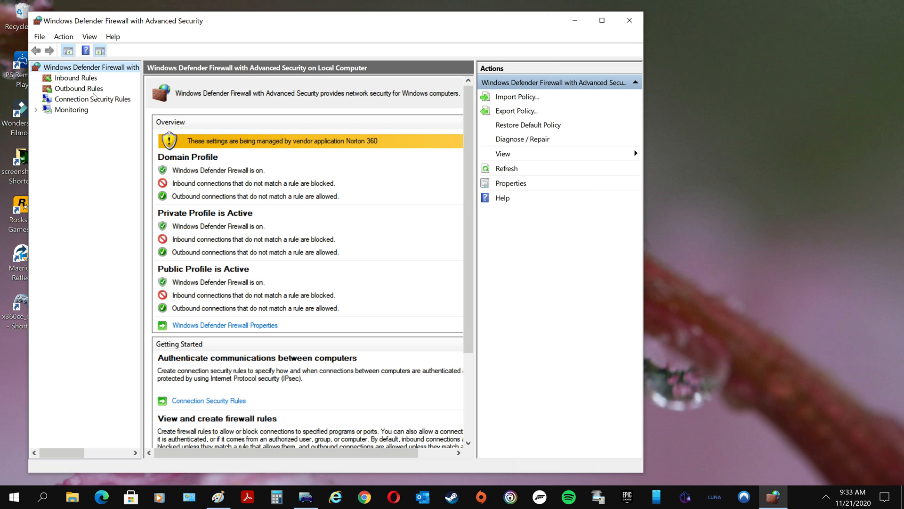
left_click(75, 78)
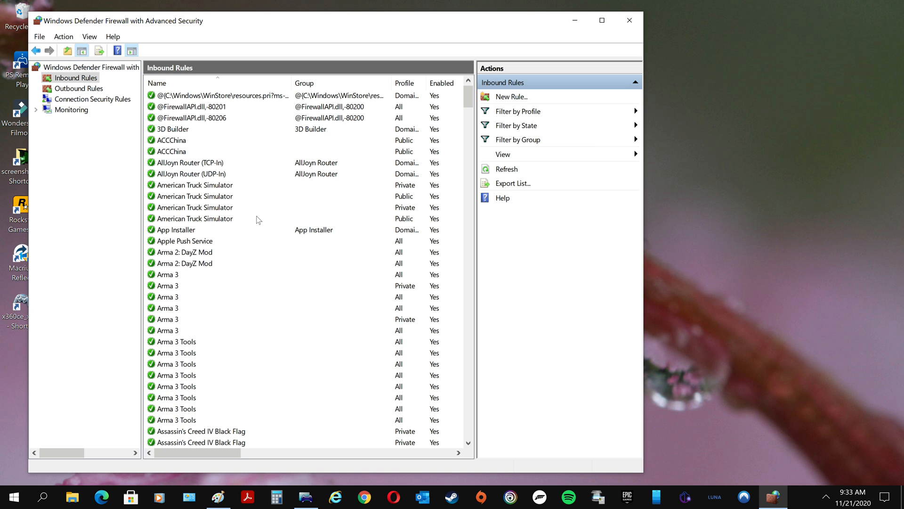
scroll("down", 3)
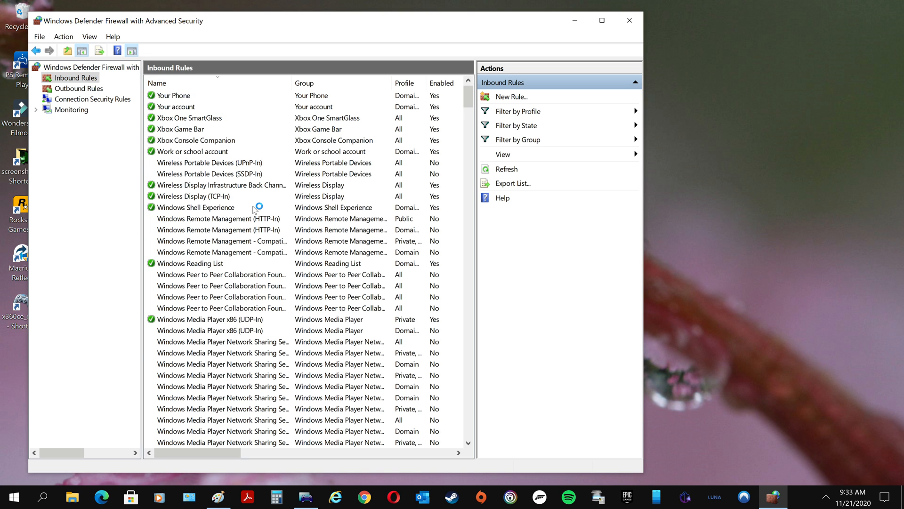
scroll("down", 3)
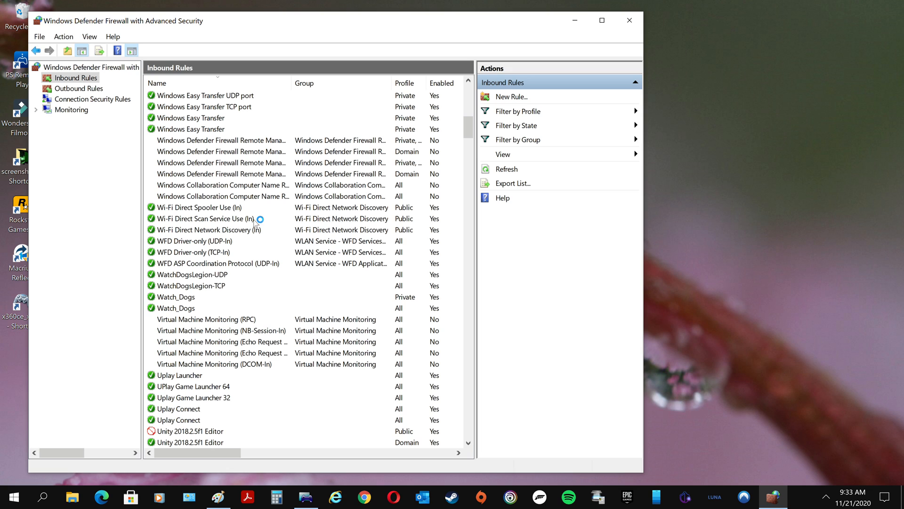
mouse_move(178, 298)
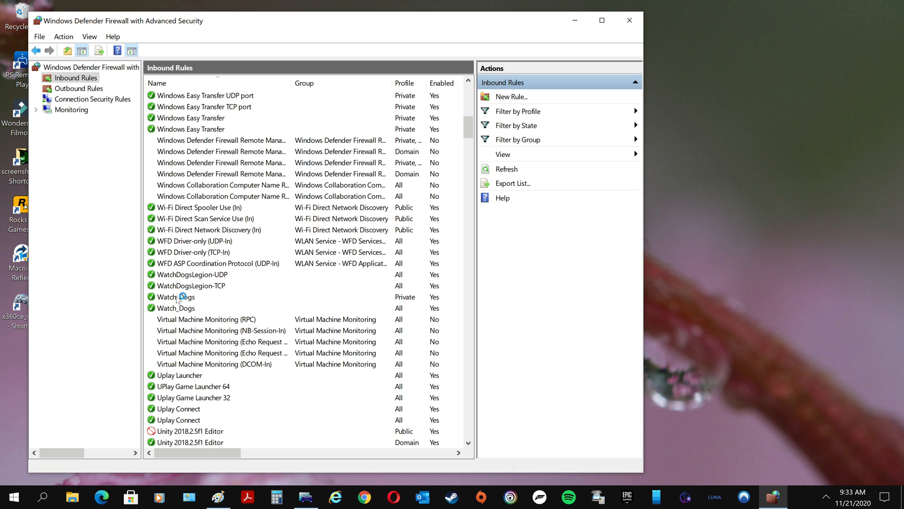
mouse_move(247, 279)
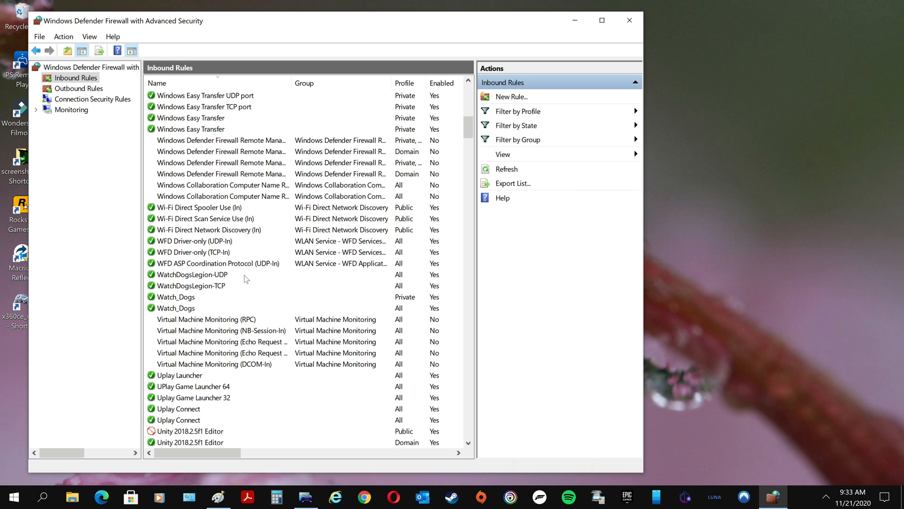
mouse_move(214, 291)
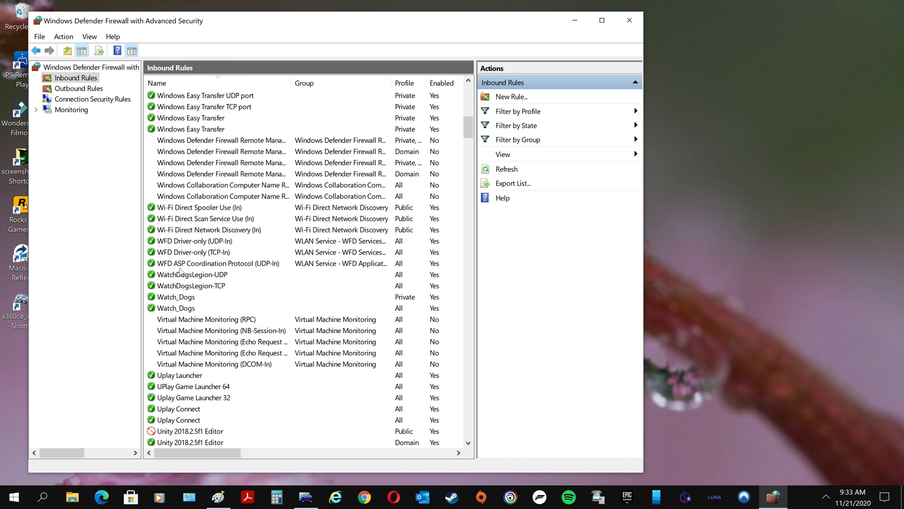
mouse_move(234, 288)
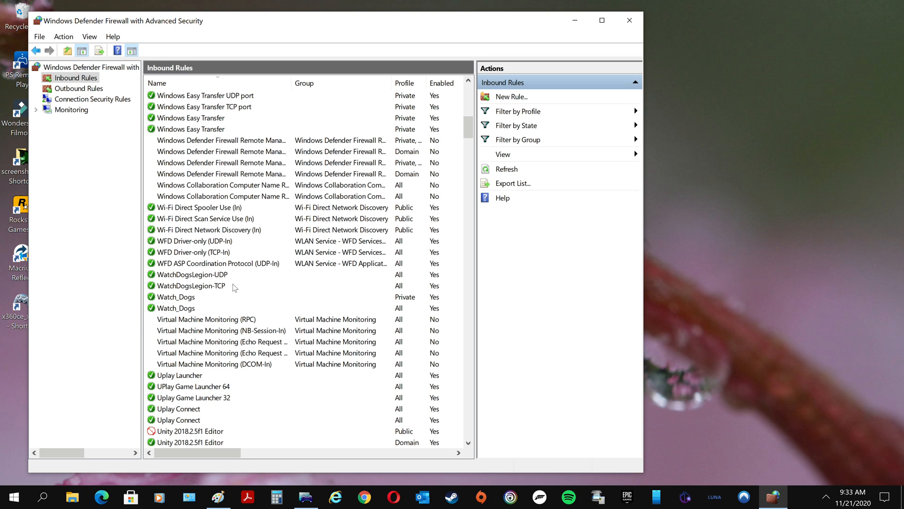
- Switch to the Outbound Rules list and scroll through its existing rules
left_click(79, 87)
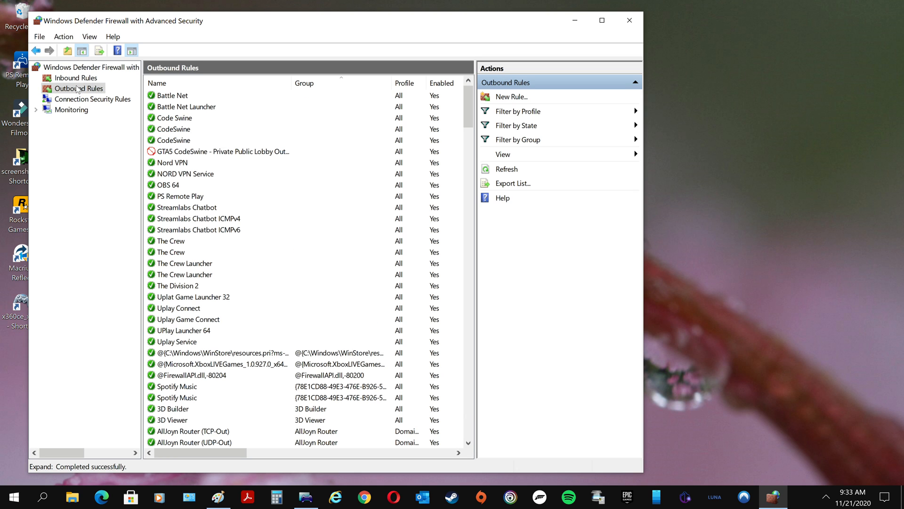
left_click(157, 82)
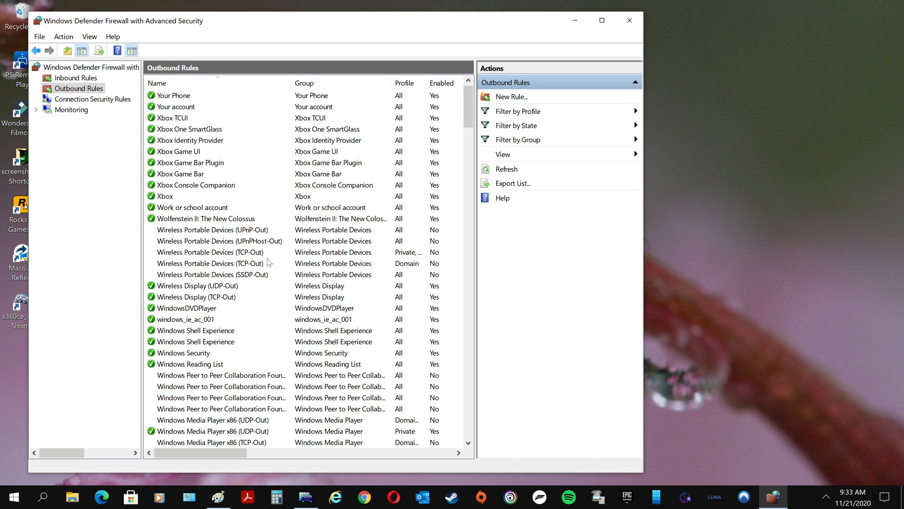
scroll("down", 3)
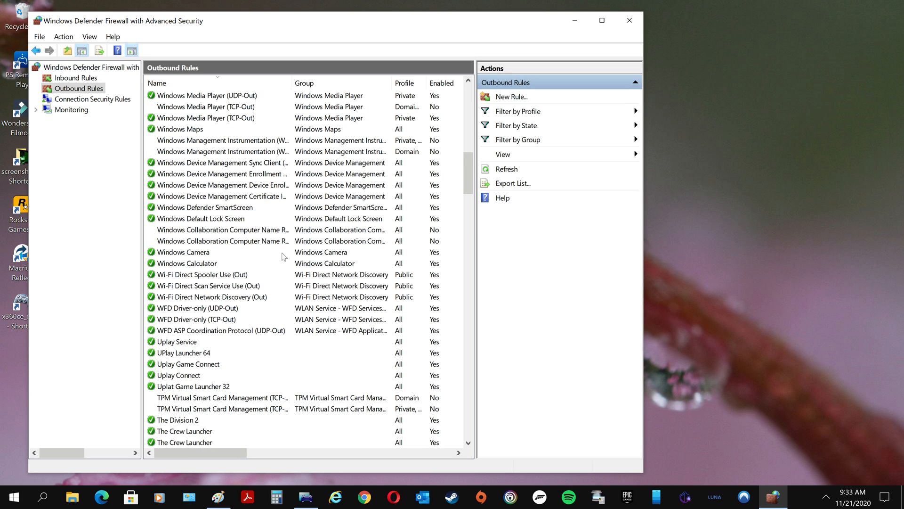
scroll("down", 3)
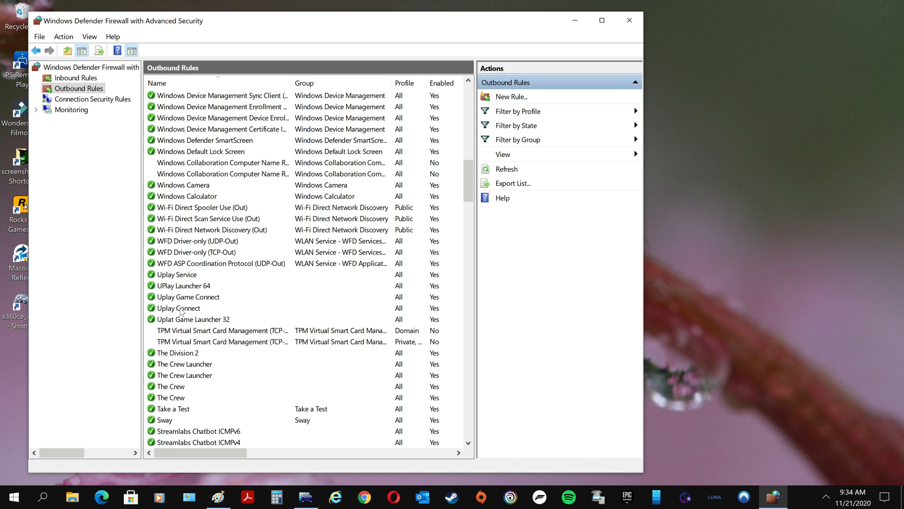
mouse_move(180, 305)
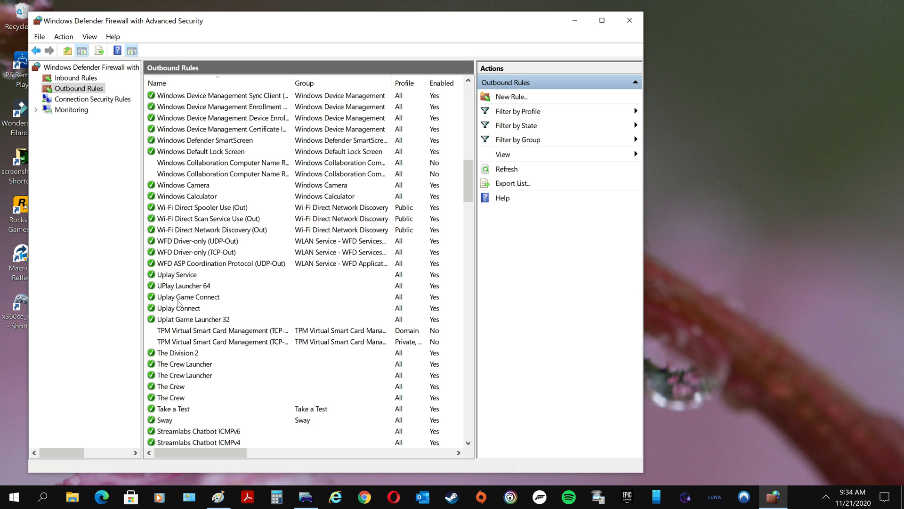
mouse_move(179, 278)
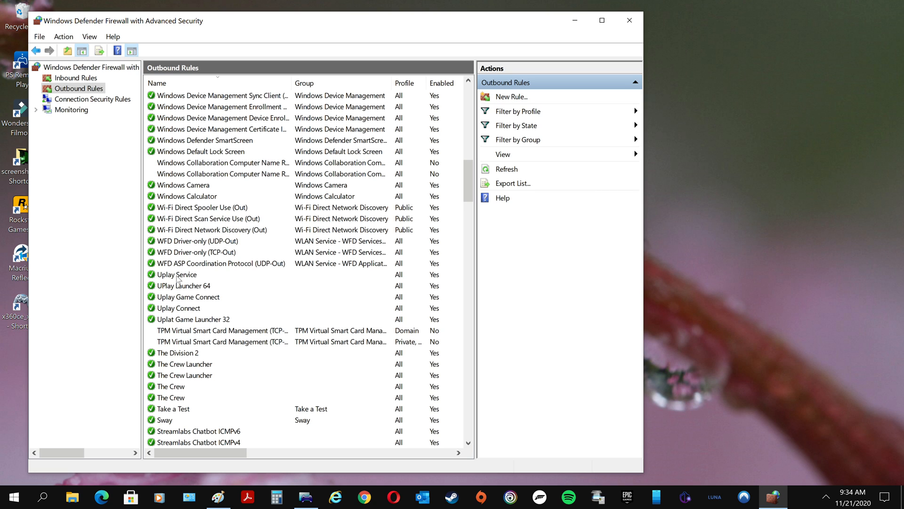
mouse_move(182, 299)
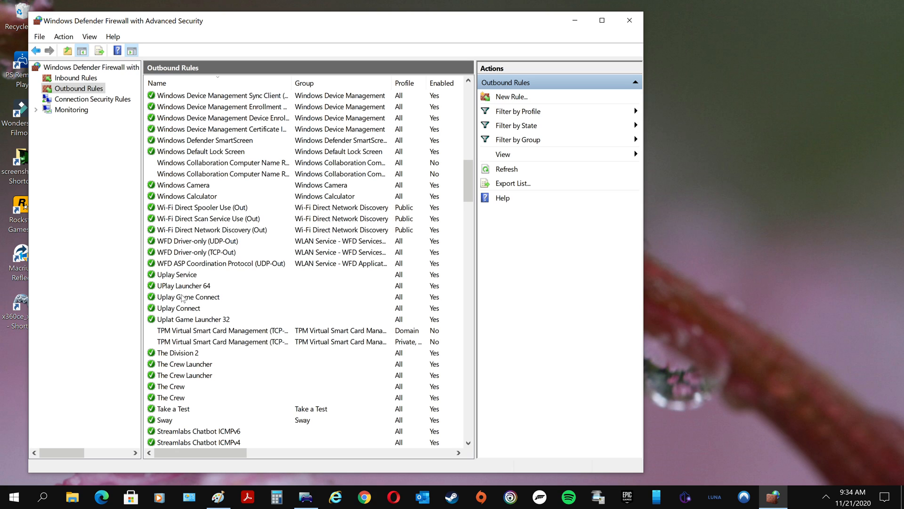
mouse_move(168, 313)
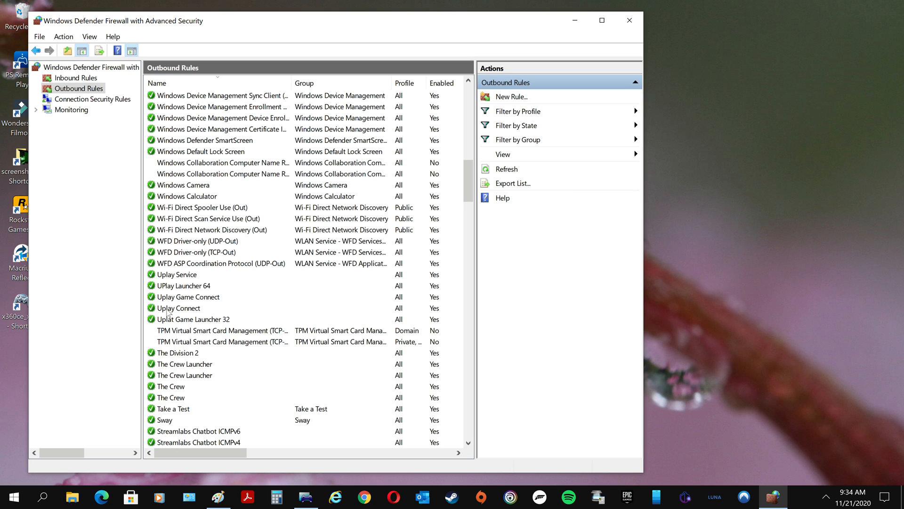
mouse_move(201, 305)
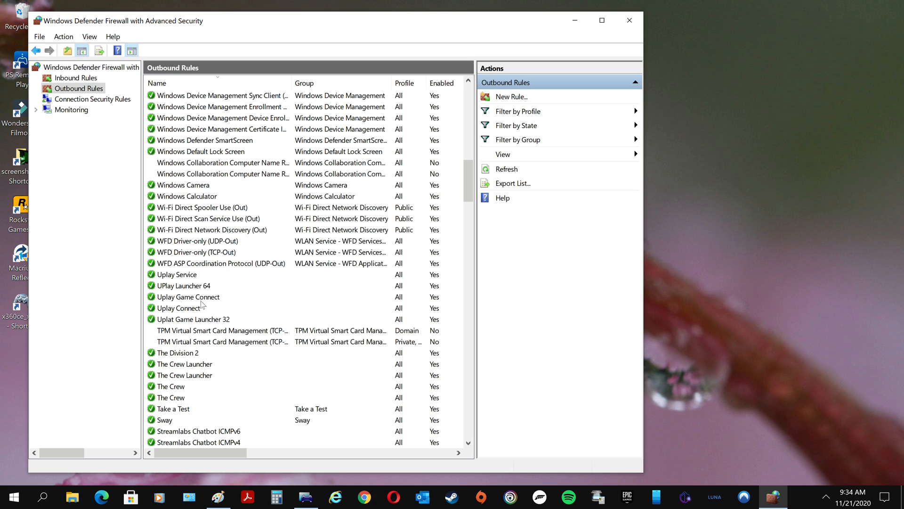
mouse_move(174, 257)
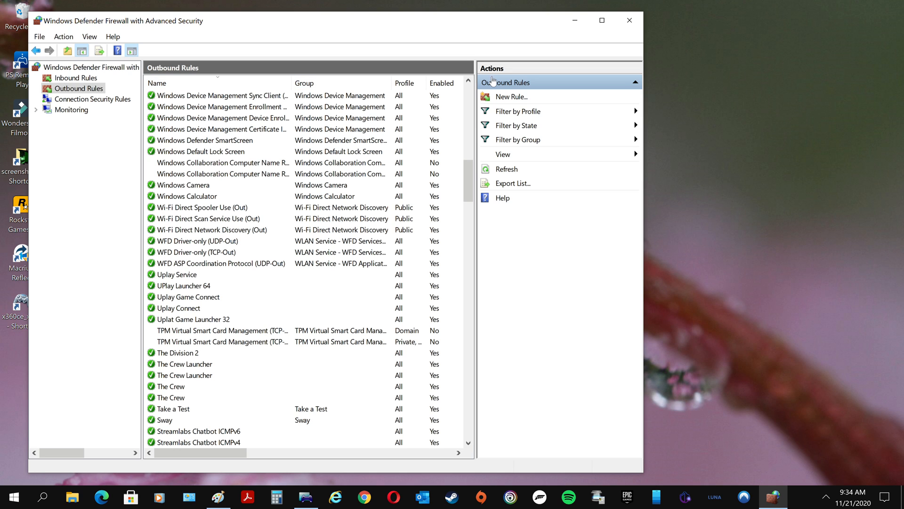
- Start a New Outbound Rule of type Program, reaching the program path step
left_click(511, 96)
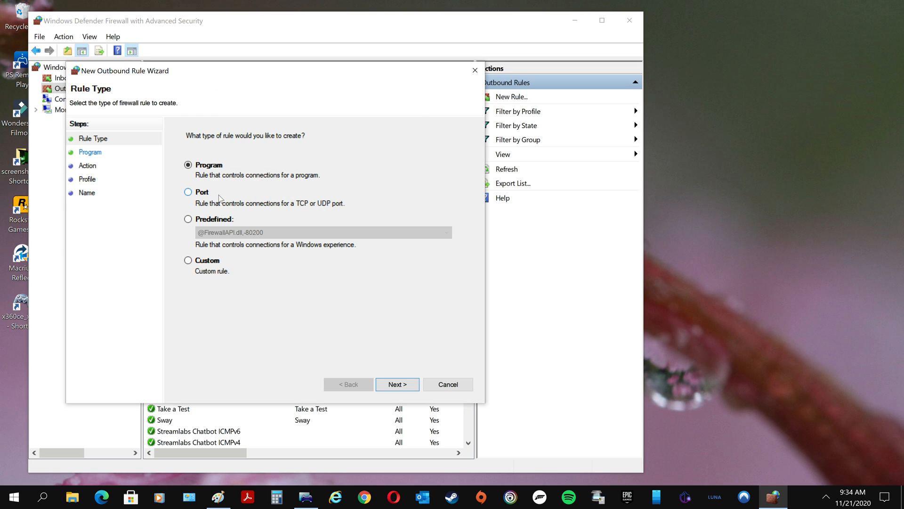
left_click(396, 385)
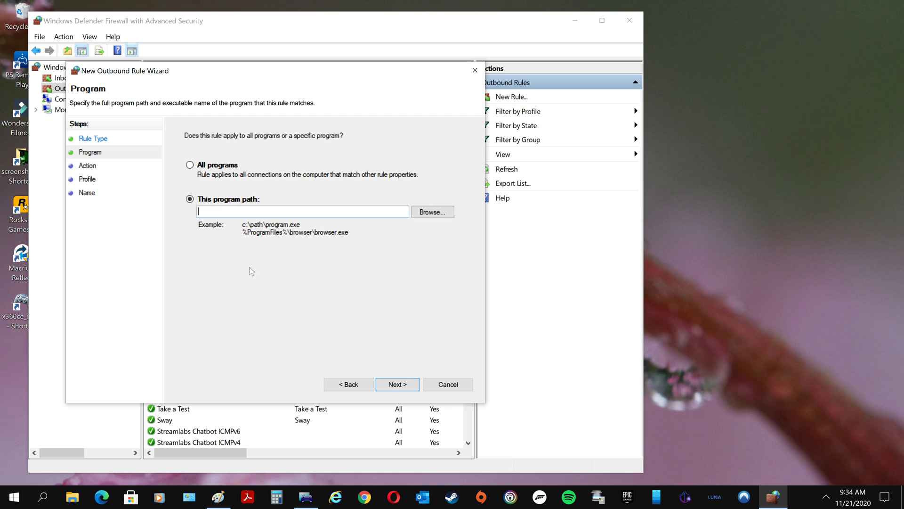
- Browse from Program Files (x86) into the Ubisoft folder for the executable
left_click(433, 212)
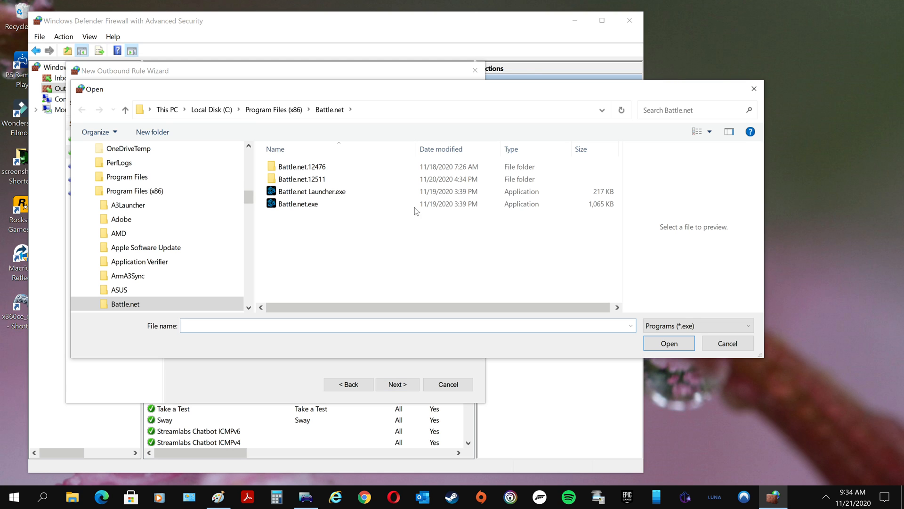
left_click(274, 109)
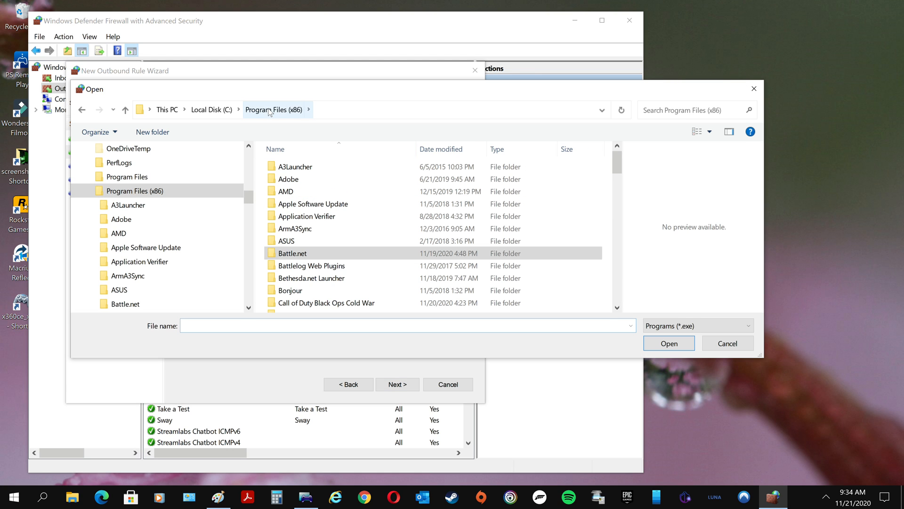
left_click(91, 218)
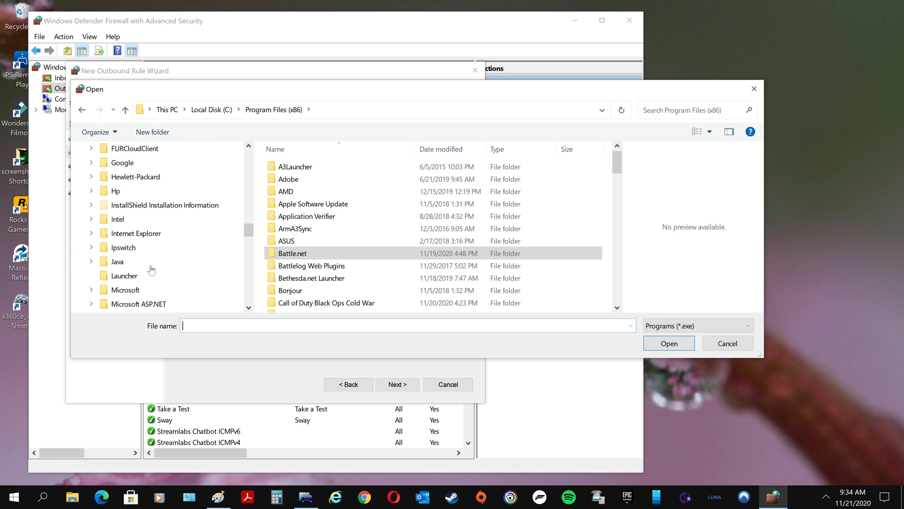
scroll("down", 3)
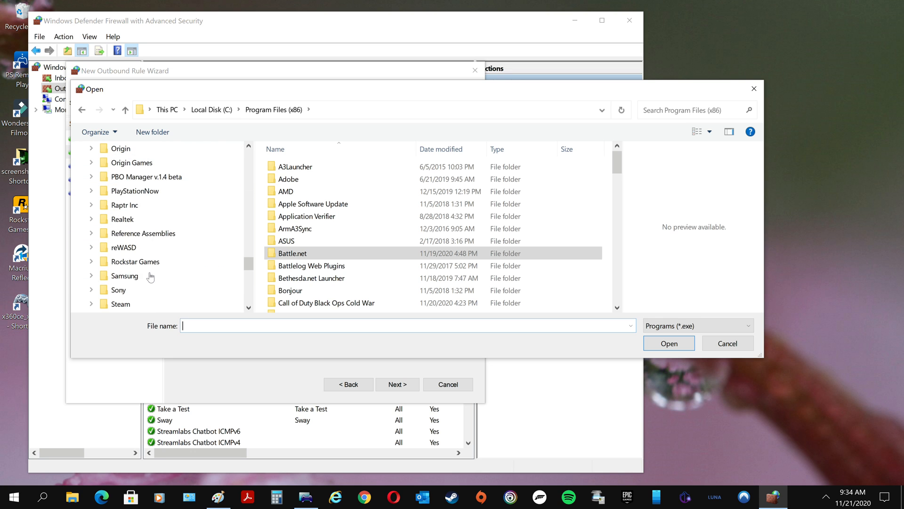
scroll("down", 3)
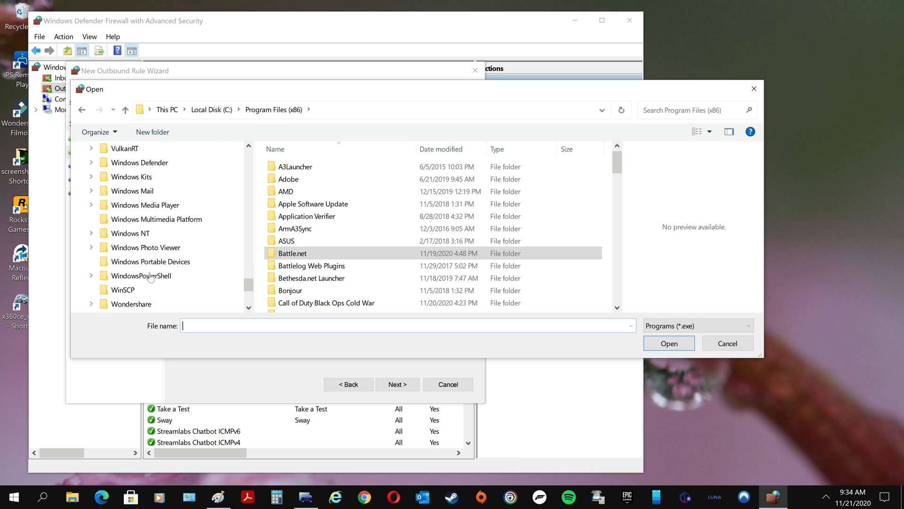
scroll("down", 3)
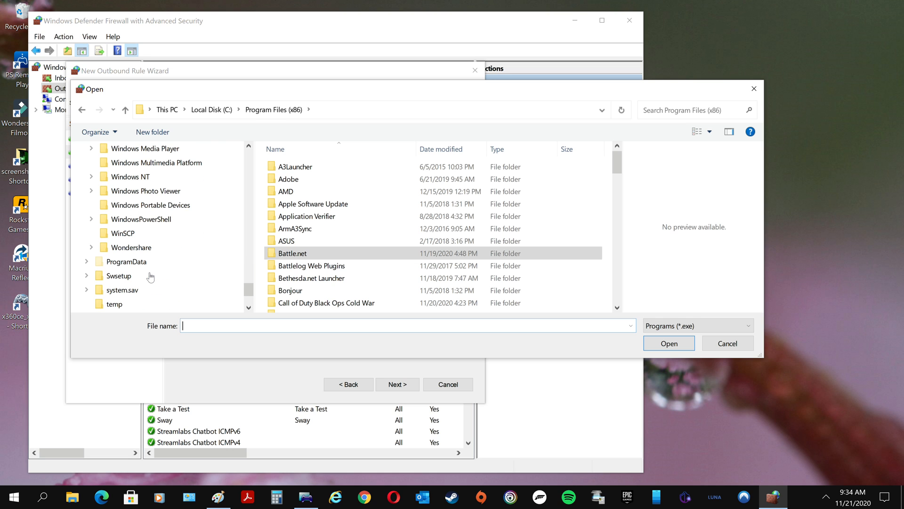
scroll("down", 3)
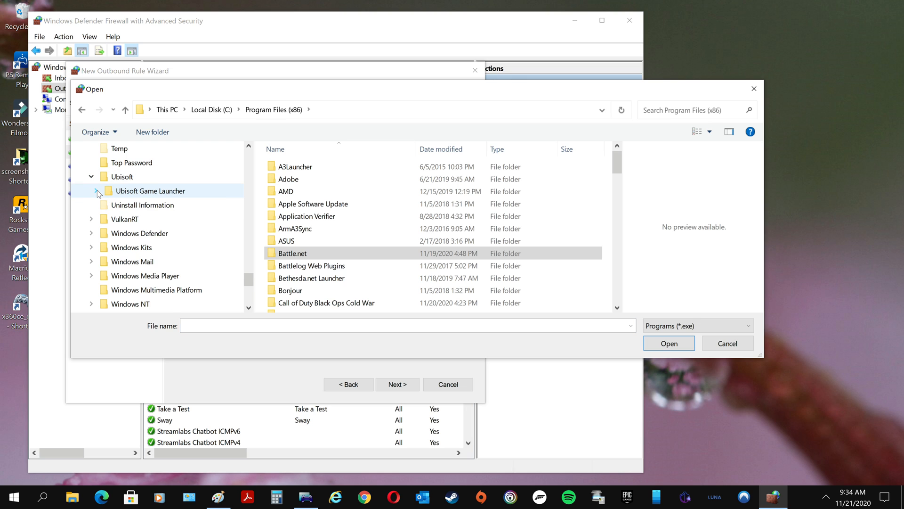
- Go through Ubisoft Game Launcher > games > Watch Dogs Legion > bin and select WatchDogsLegion.exe
left_click(98, 191)
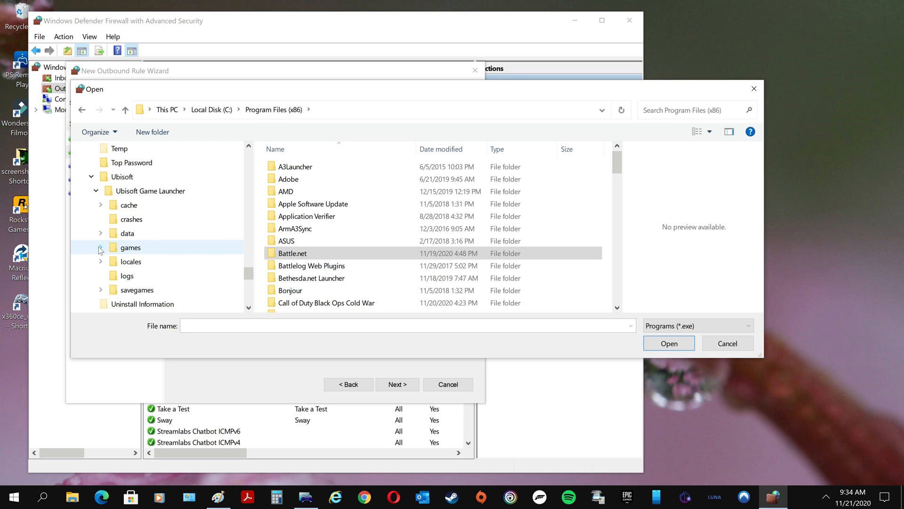
left_click(100, 248)
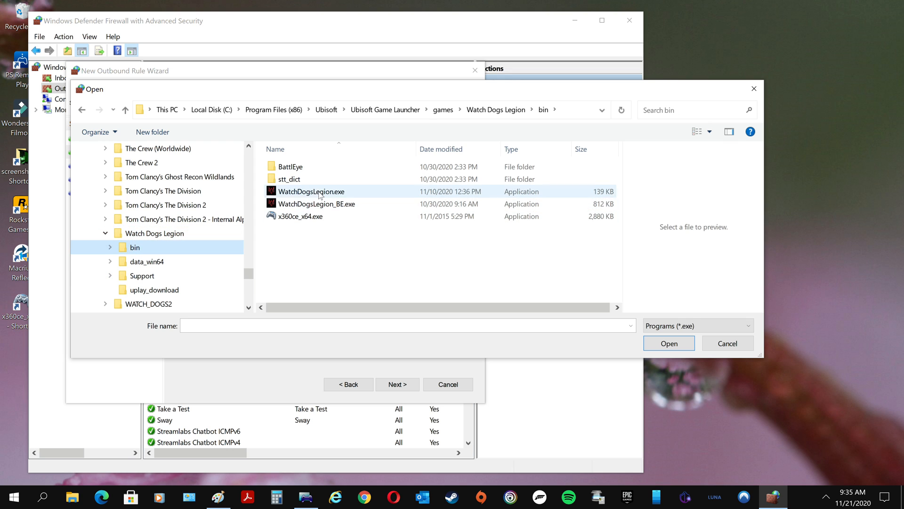
left_click(312, 192)
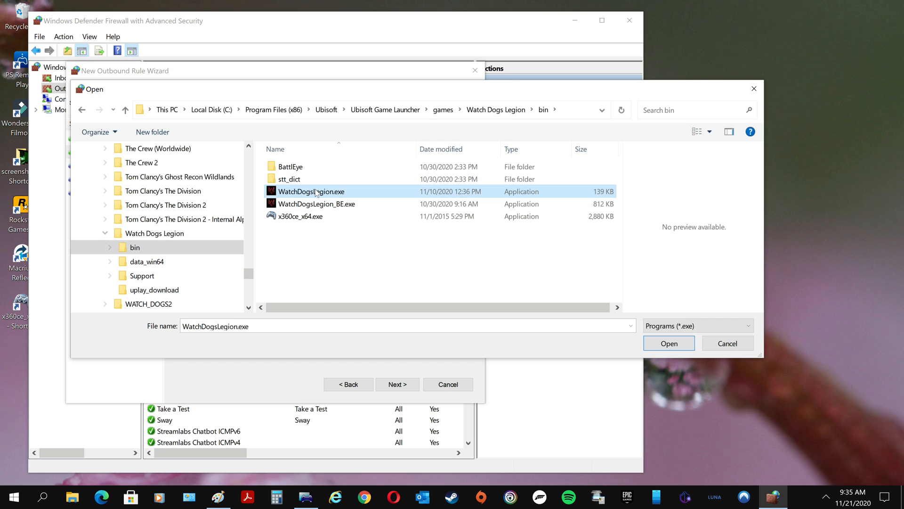
mouse_move(668, 343)
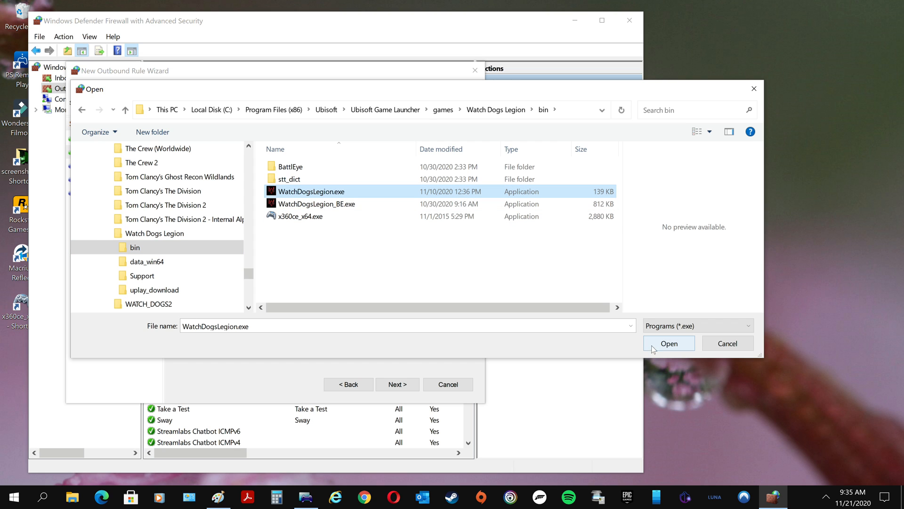
- Confirm WatchDogsLegion.exe, keep Block the connection and all Domain, Private, Public profiles
left_click(669, 343)
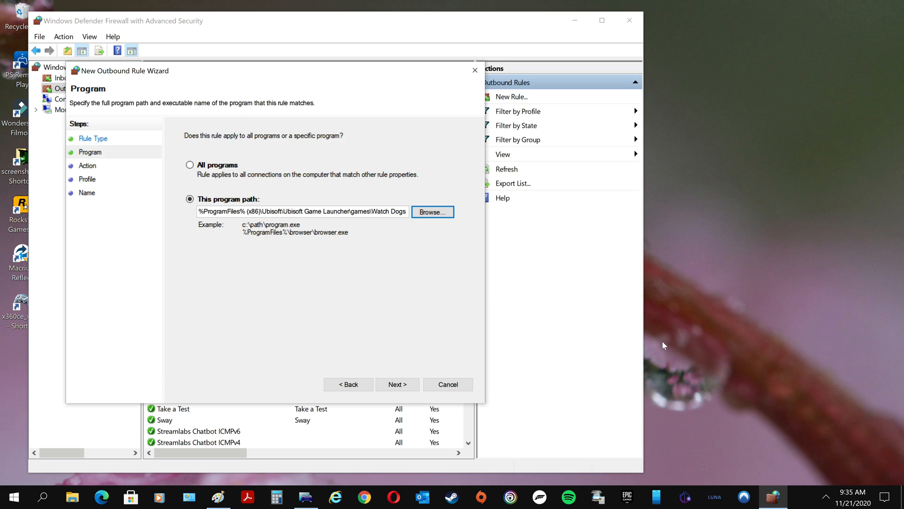
mouse_move(398, 384)
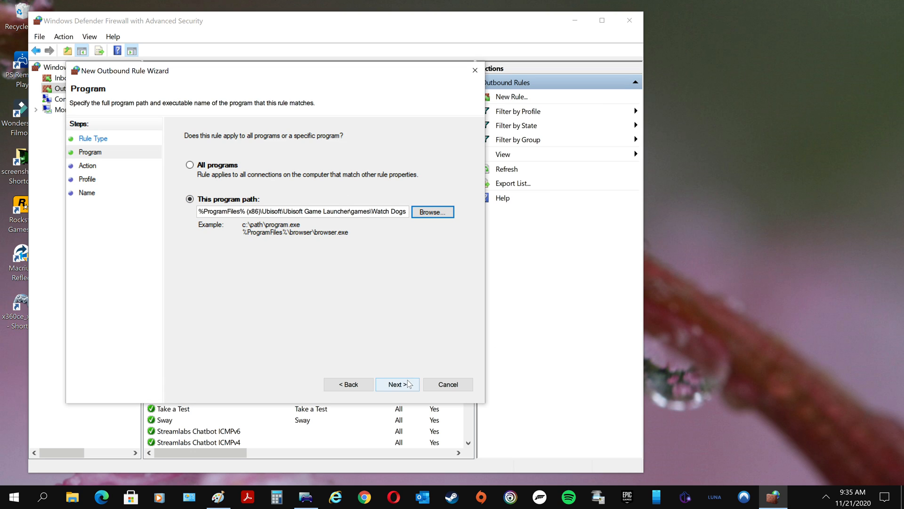
left_click(397, 384)
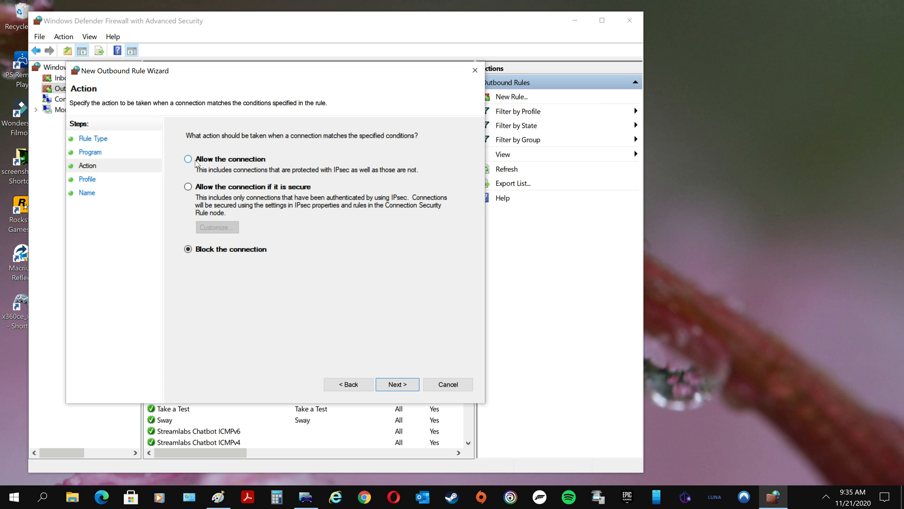
left_click(398, 384)
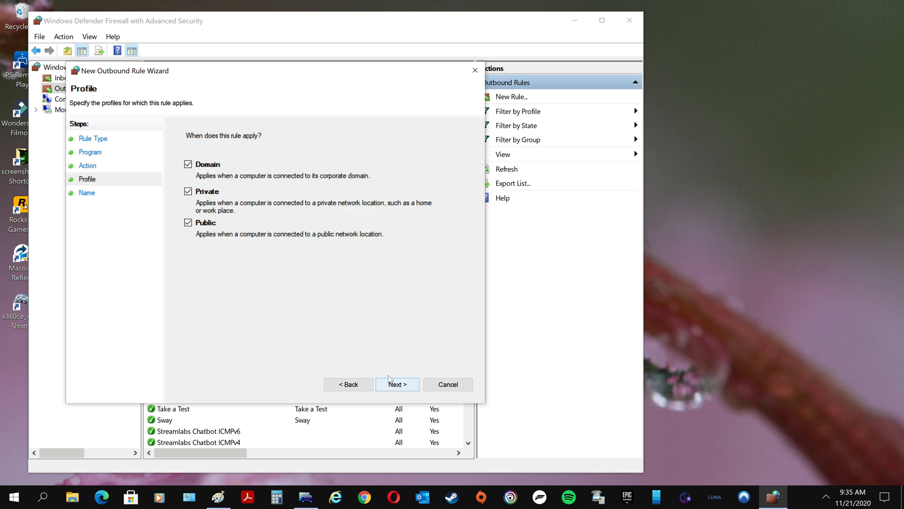
left_click(396, 384)
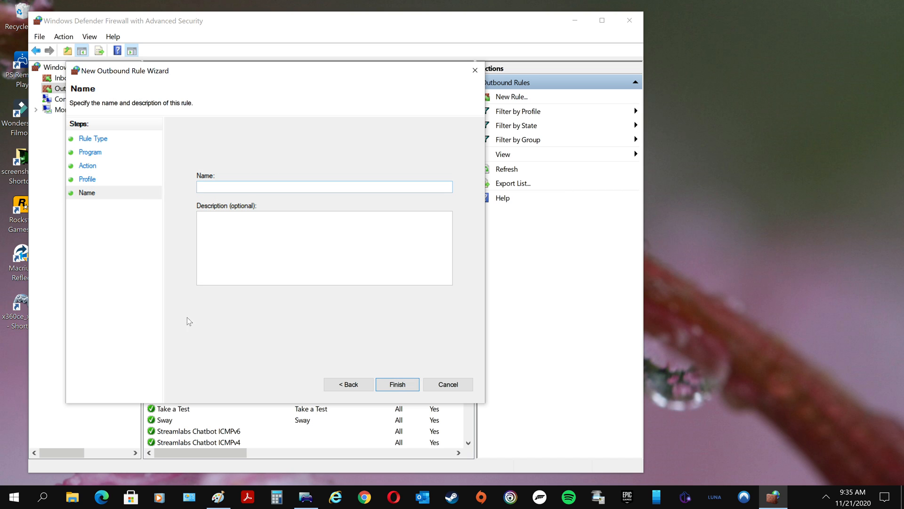
mouse_move(210, 338)
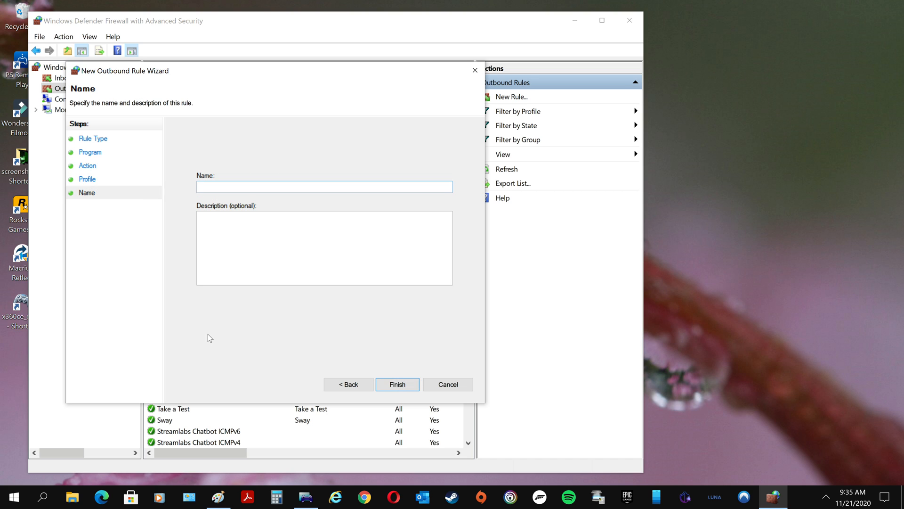
- Name the outbound rule 'WD Legion'
type("WDL")
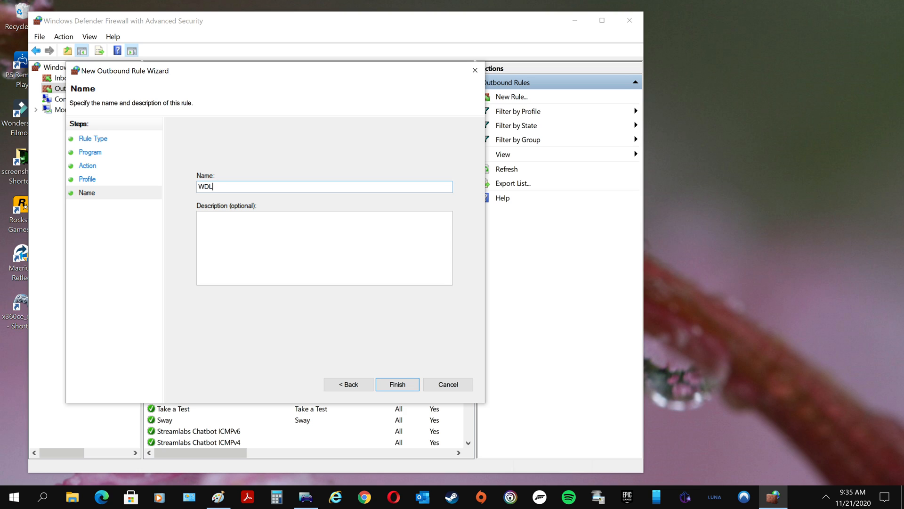
key("BackSpace")
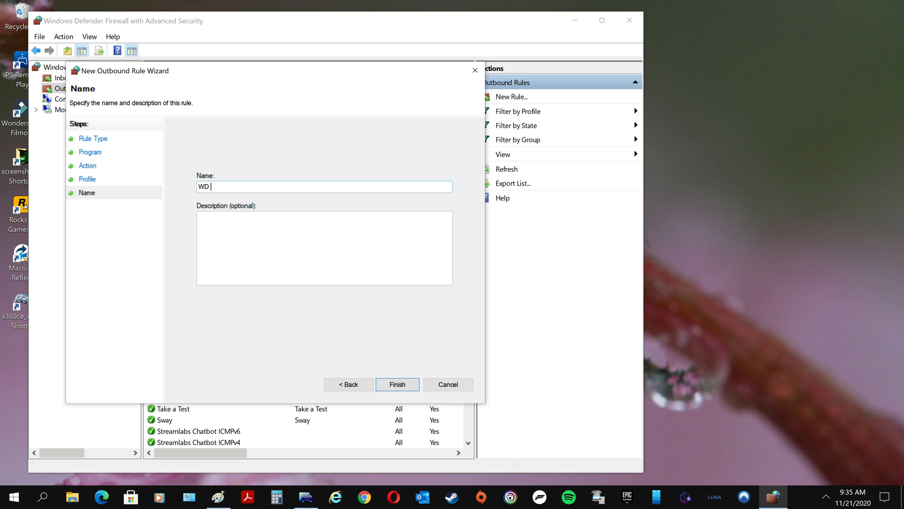
type("Legio")
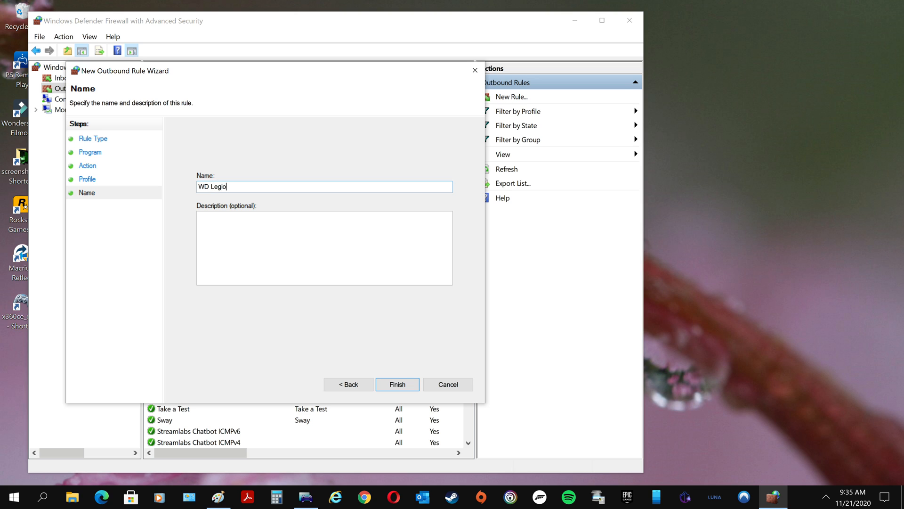
type("n")
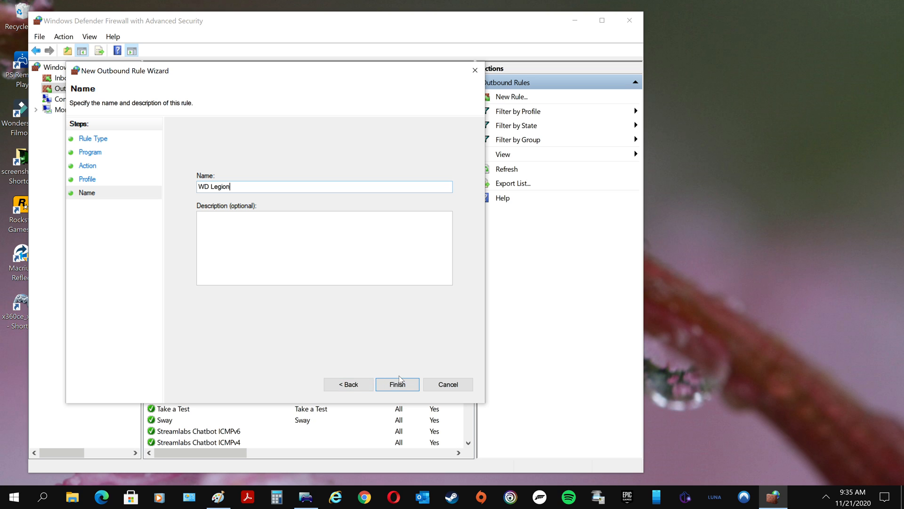
- Finish the WD Legion rule and refresh Outbound Rules so it appears enabled
left_click(396, 384)
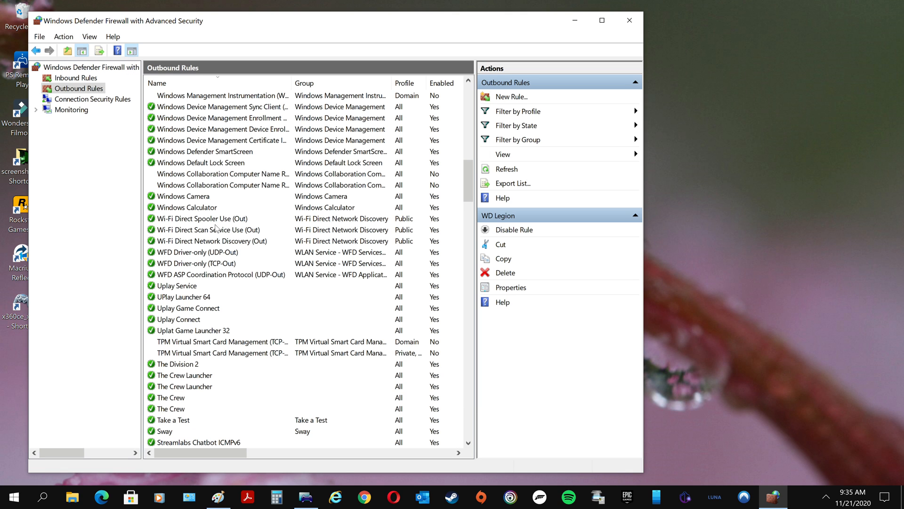
mouse_move(235, 334)
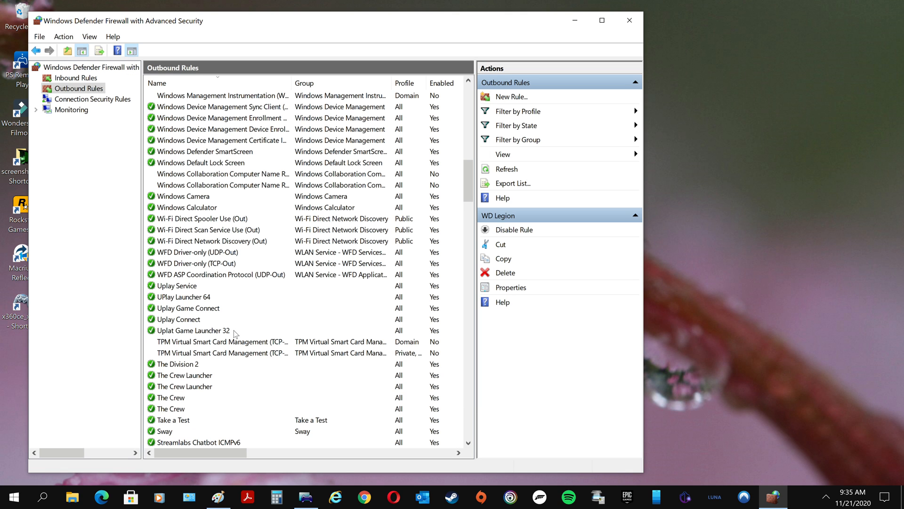
mouse_move(236, 321)
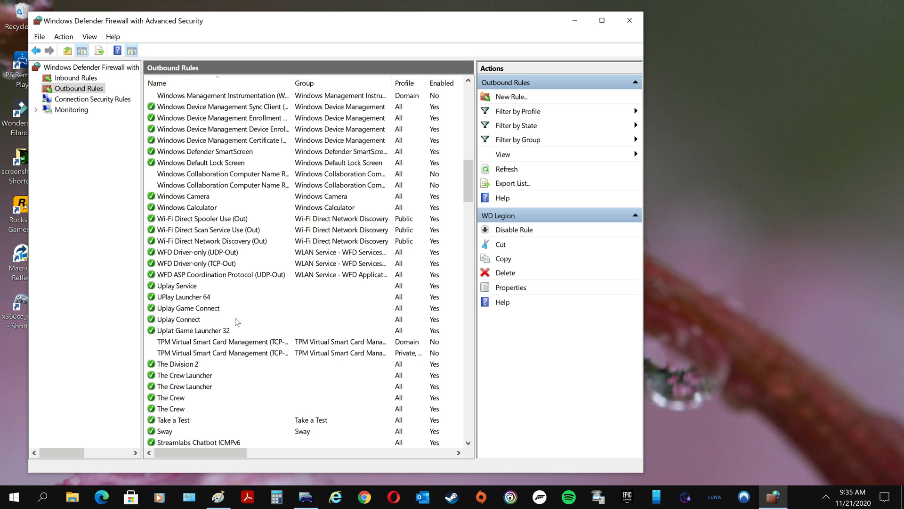
mouse_move(245, 311)
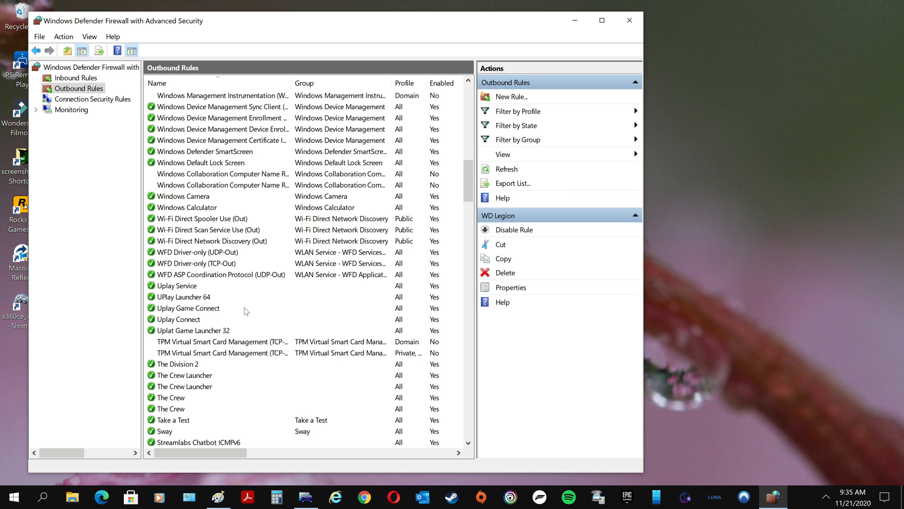
mouse_move(214, 332)
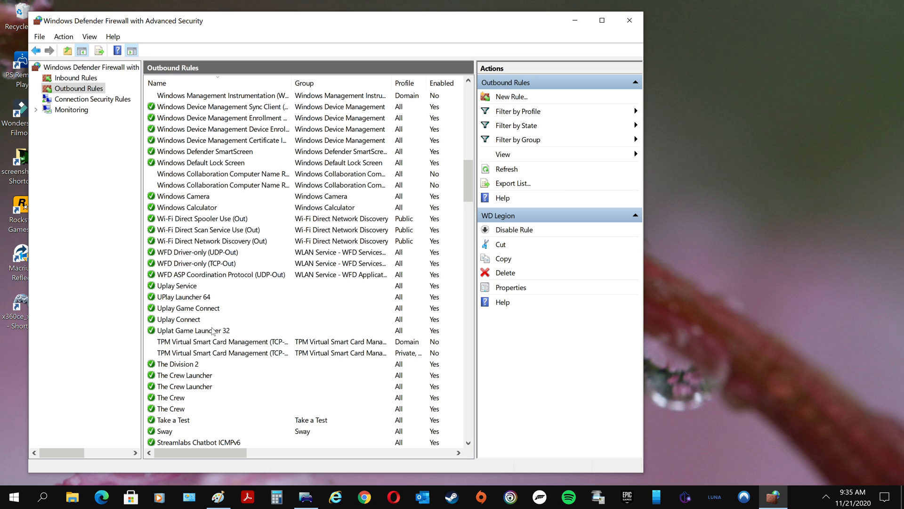
left_click(156, 83)
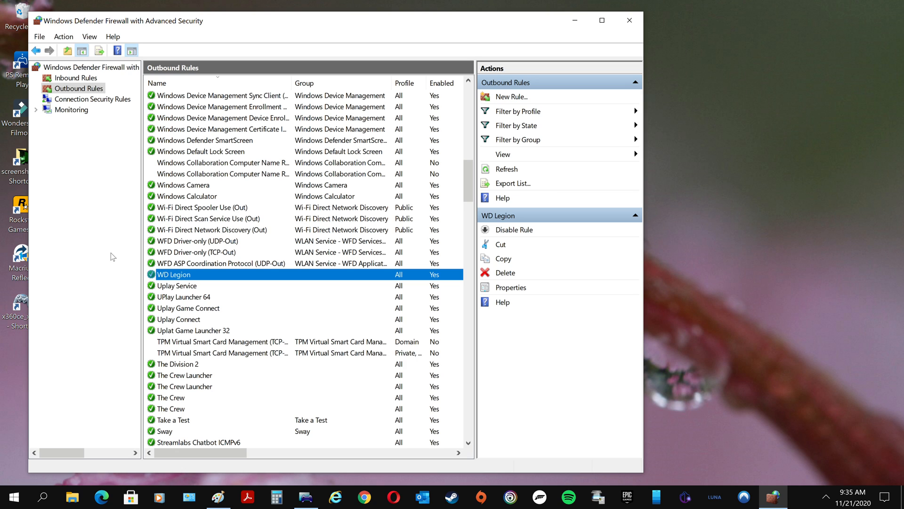
mouse_move(142, 271)
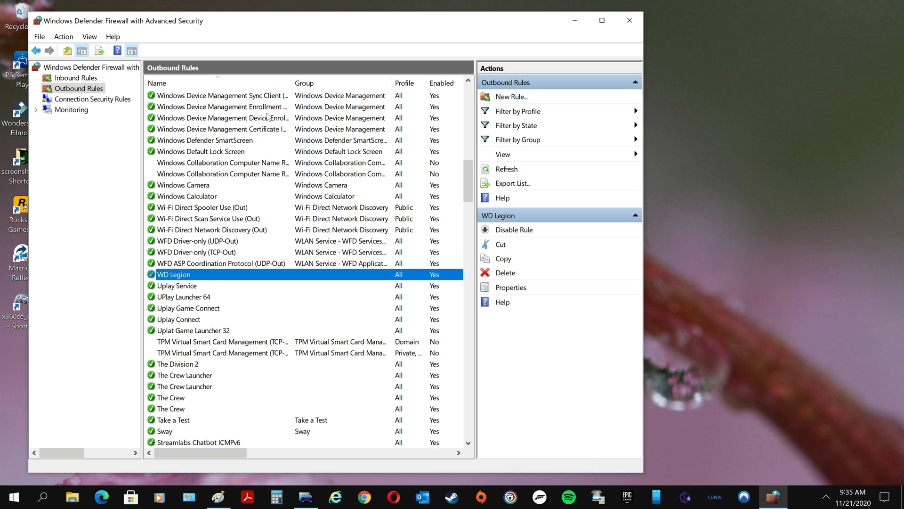
mouse_move(506, 101)
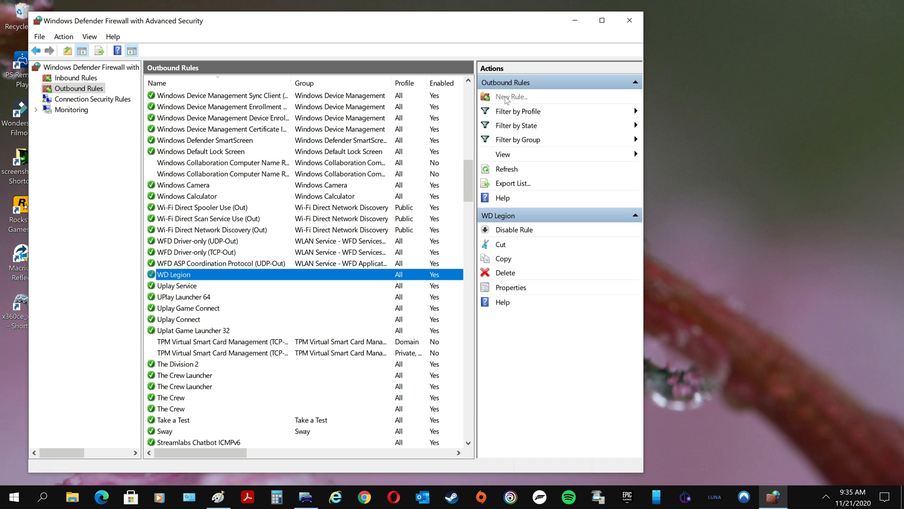
- Create a new outbound Port rule for TCP, all remote ports, Allow the connection, all profiles
left_click(509, 96)
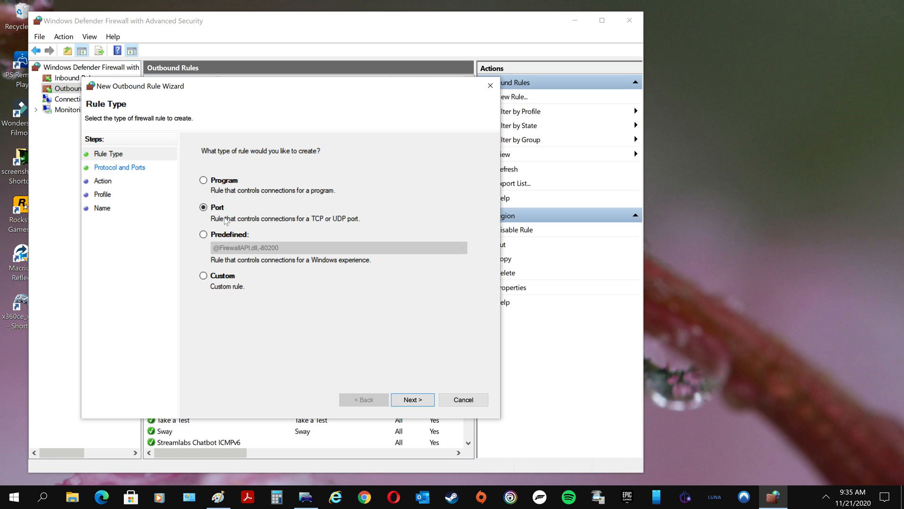
left_click(413, 400)
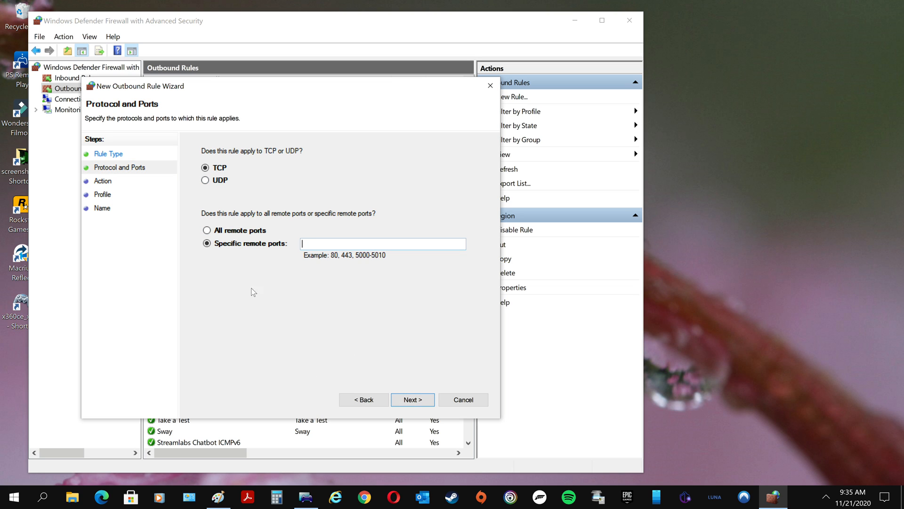
left_click(206, 230)
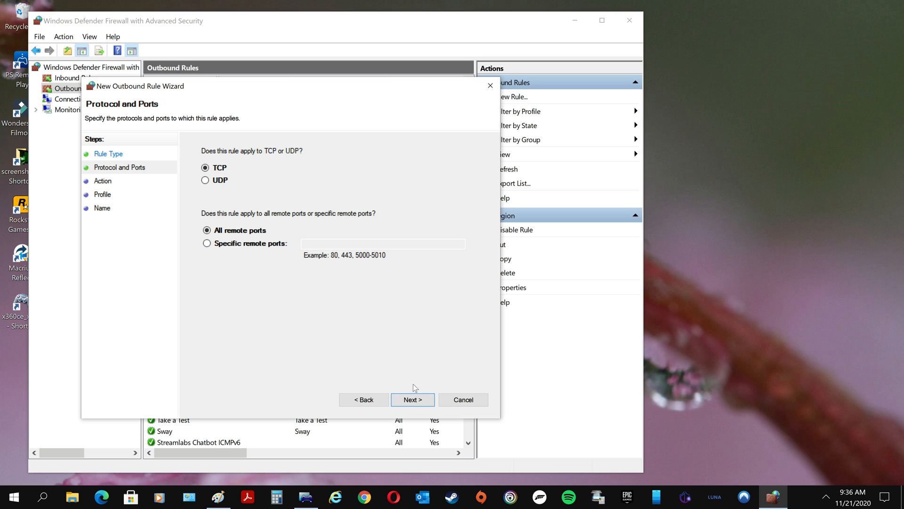
left_click(412, 400)
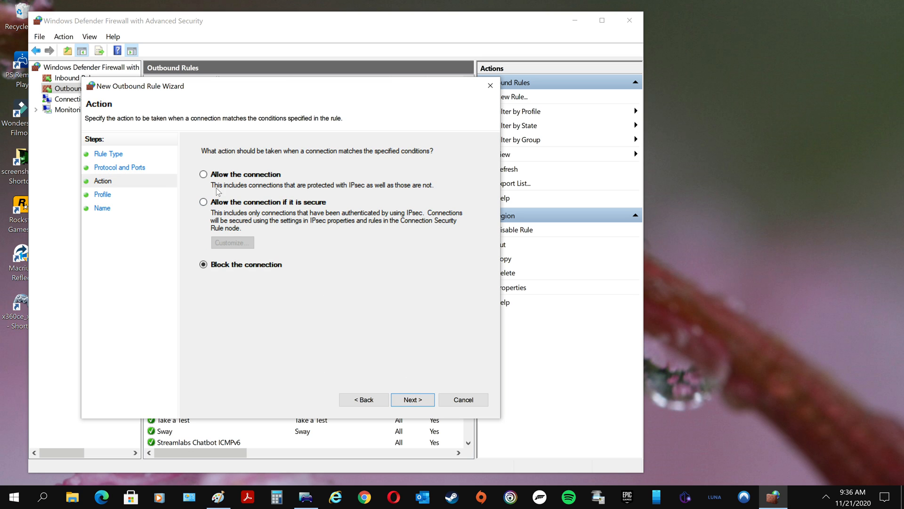
left_click(204, 174)
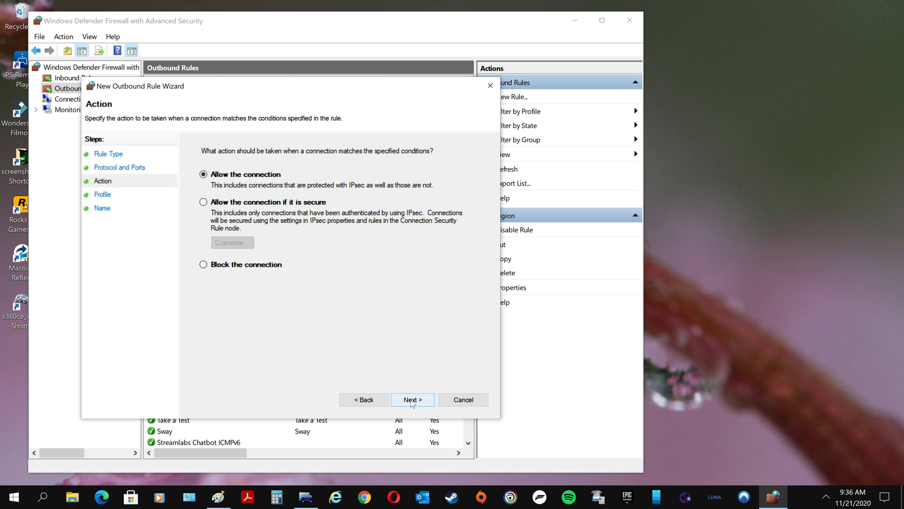
left_click(413, 400)
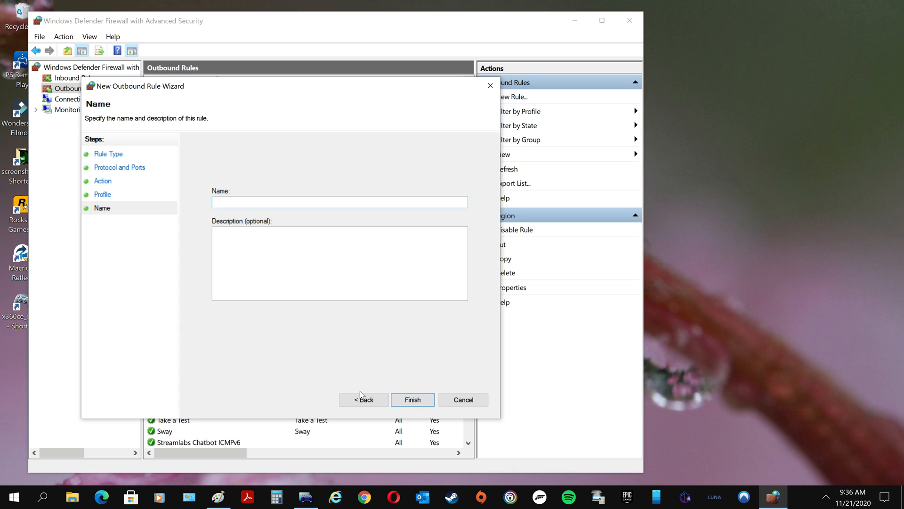
left_click(339, 202)
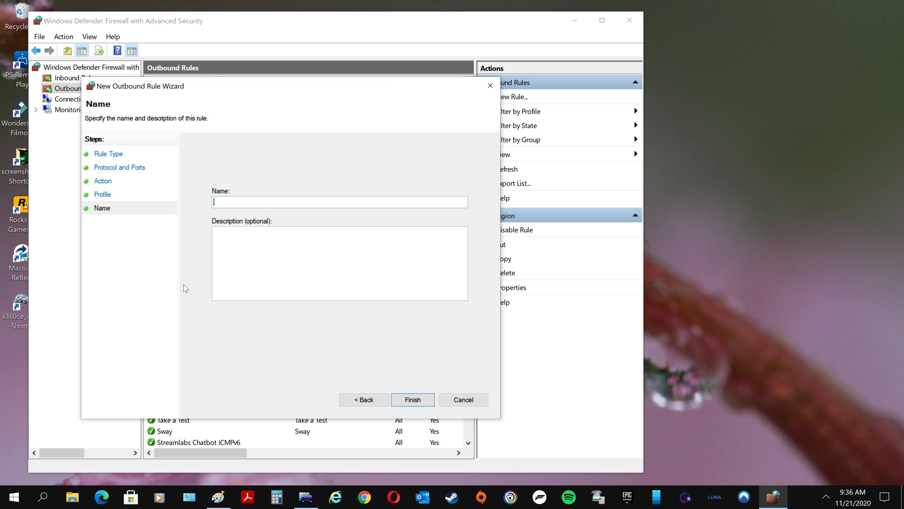
- Name the rule 'WDL TCP'
type("WD")
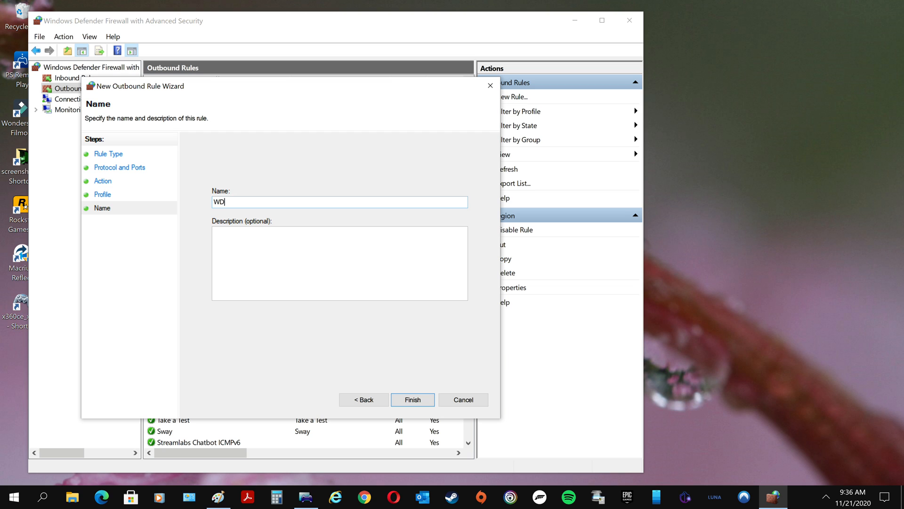
type("L T")
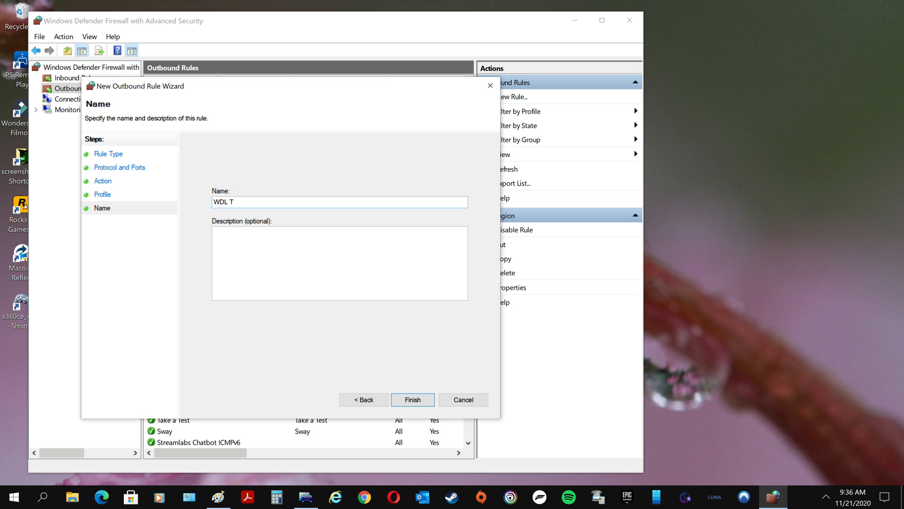
type("CP")
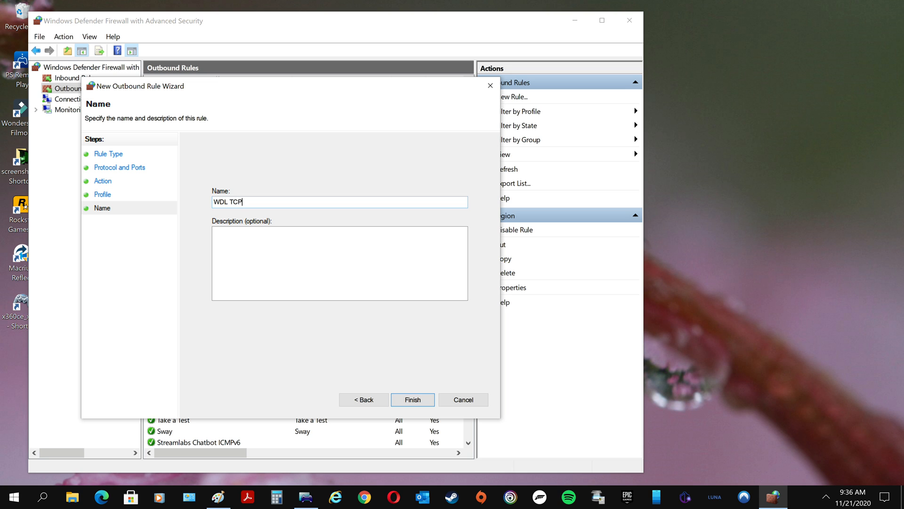
- Finish WDL TCP, then begin another outbound Port rule for UDP traffic
left_click(413, 399)
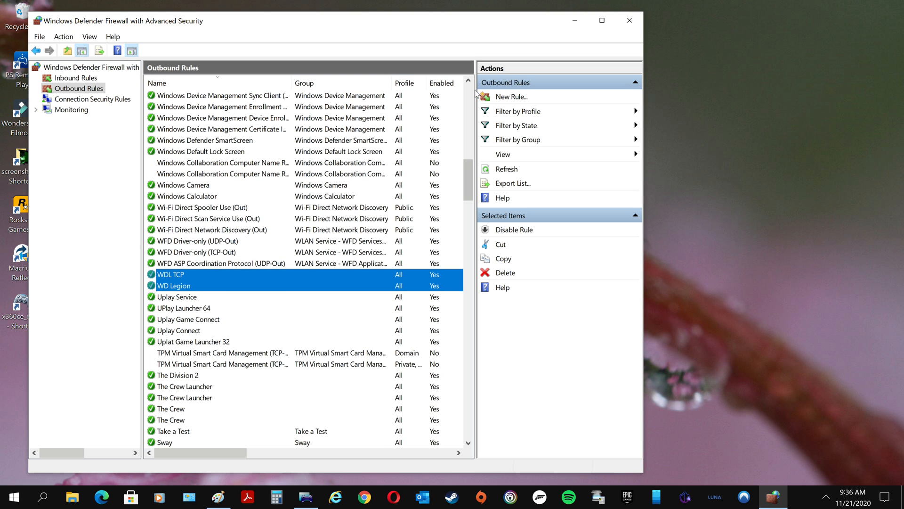
left_click(510, 96)
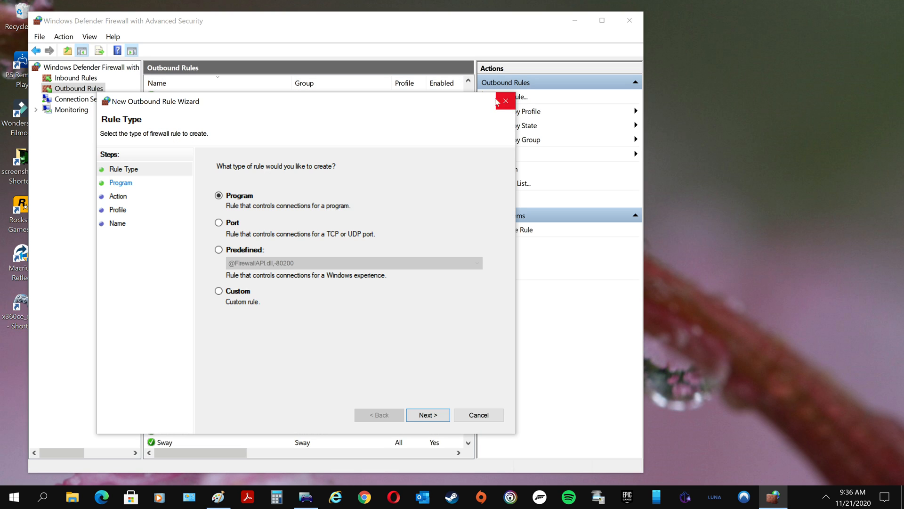
left_click(220, 223)
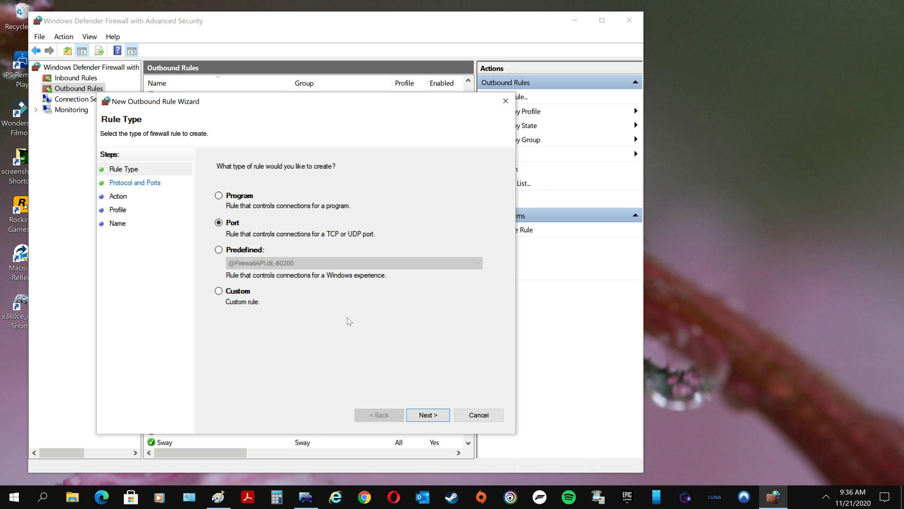
left_click(428, 414)
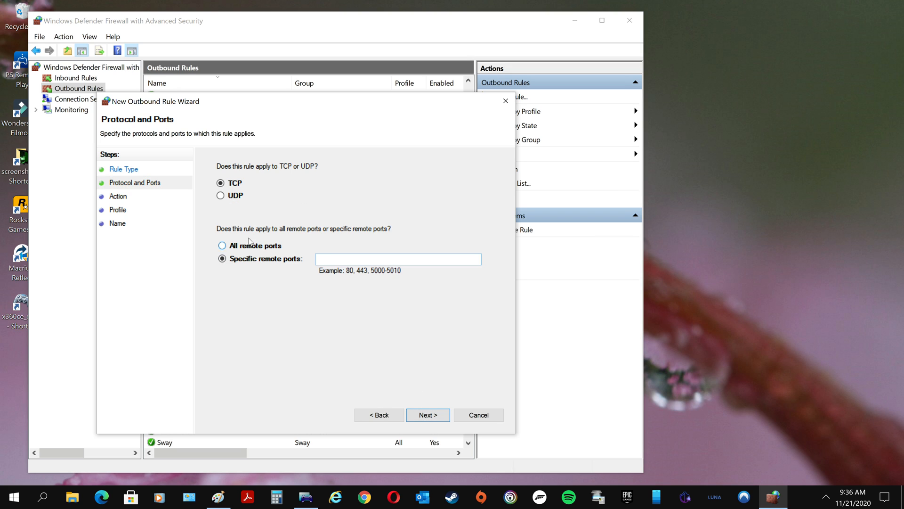
left_click(220, 195)
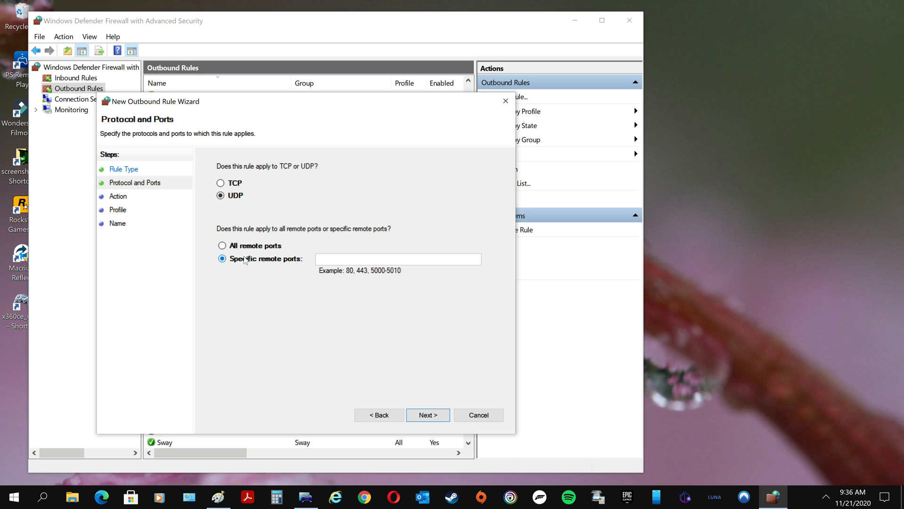
left_click(428, 414)
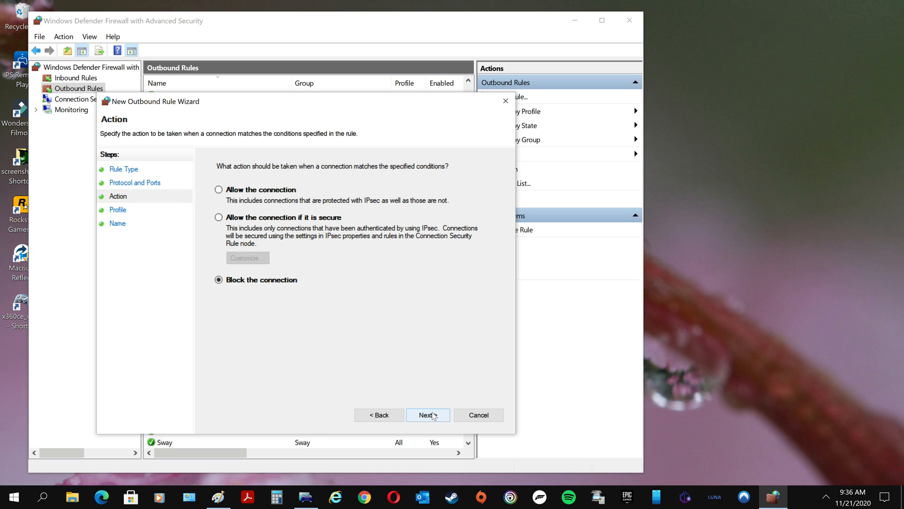
- Allow the connection on all profiles, name it 'WDL UDP' and finish
left_click(219, 189)
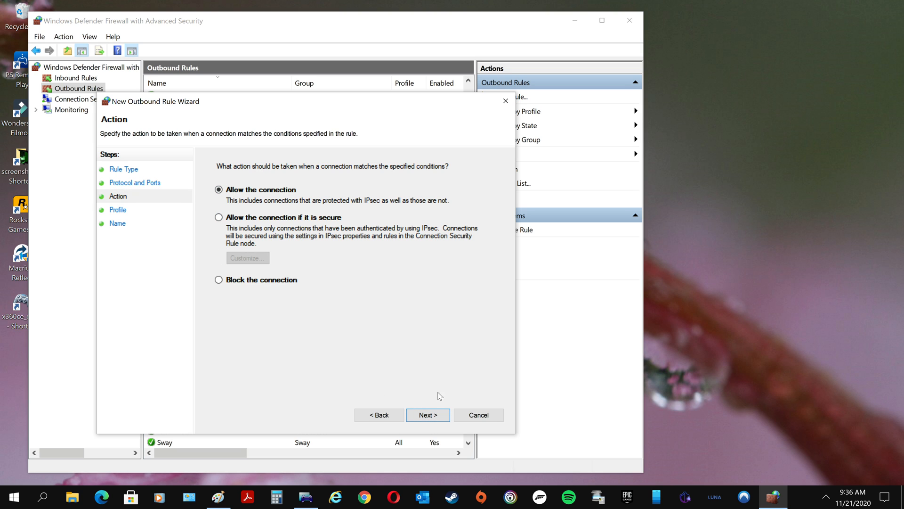
left_click(428, 414)
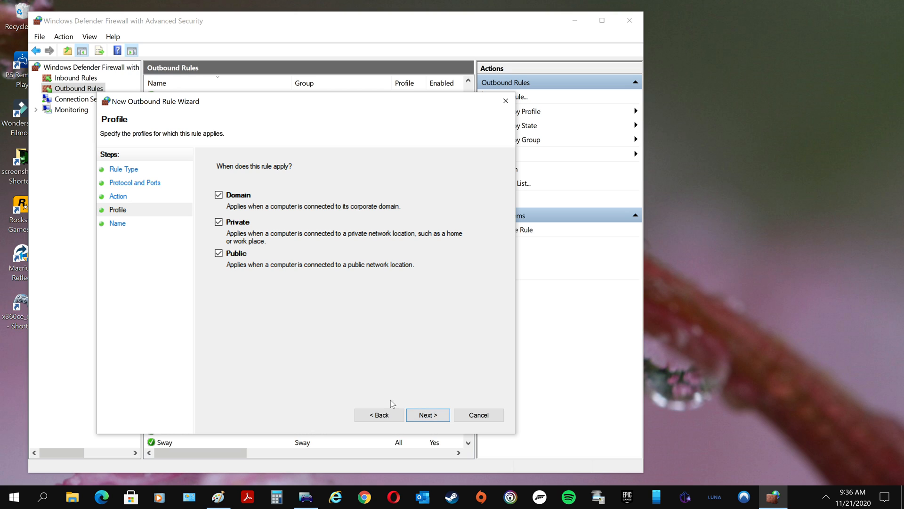
left_click(428, 415)
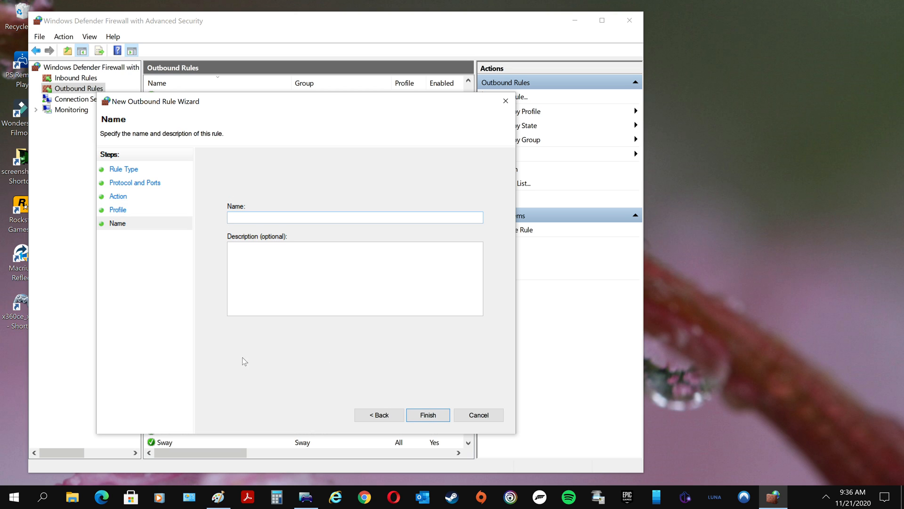
type("W")
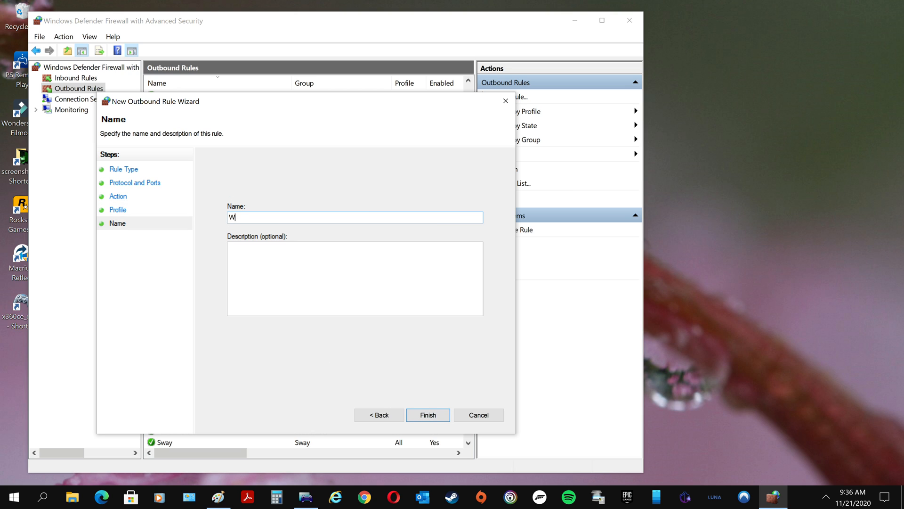
type("DL")
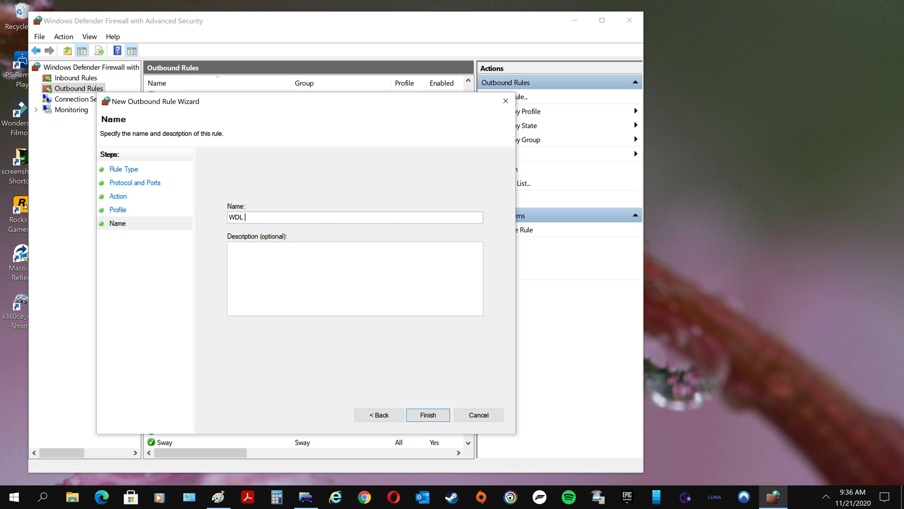
type("UDP")
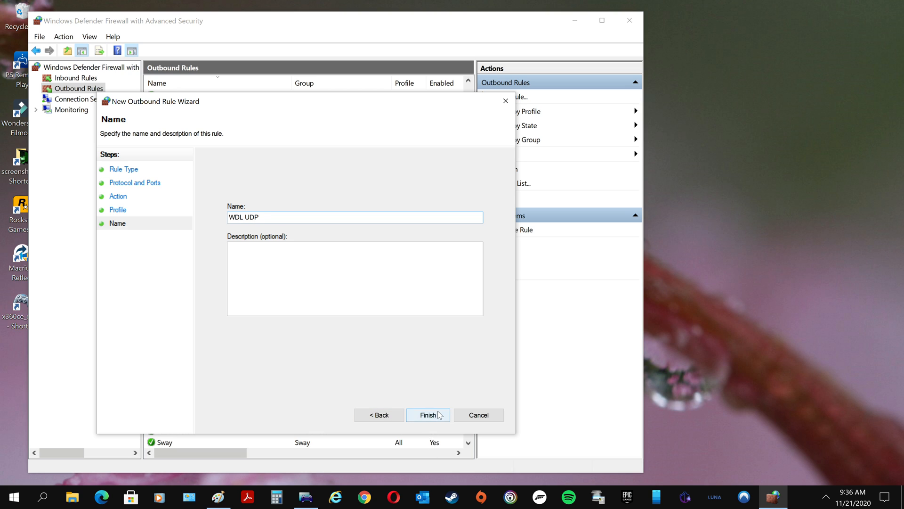
left_click(428, 415)
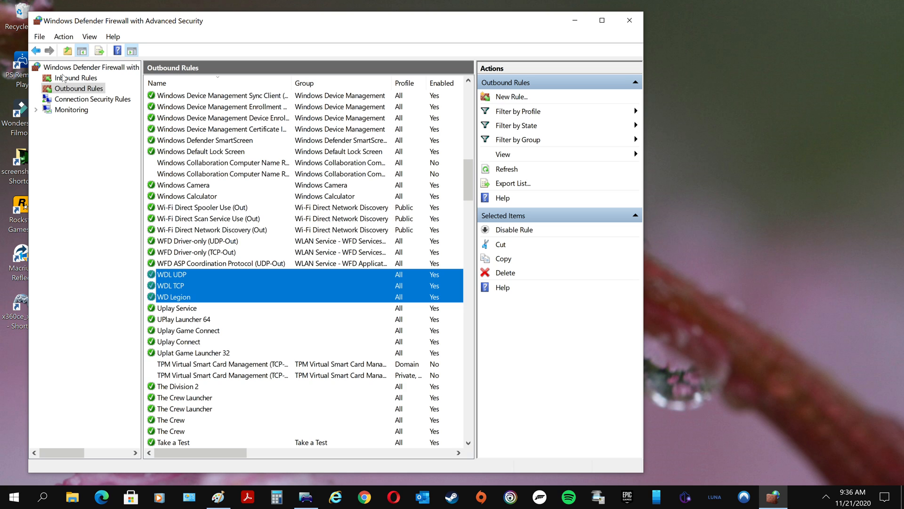
- Switch to Inbound Rules and start a New Inbound Rule
left_click(75, 77)
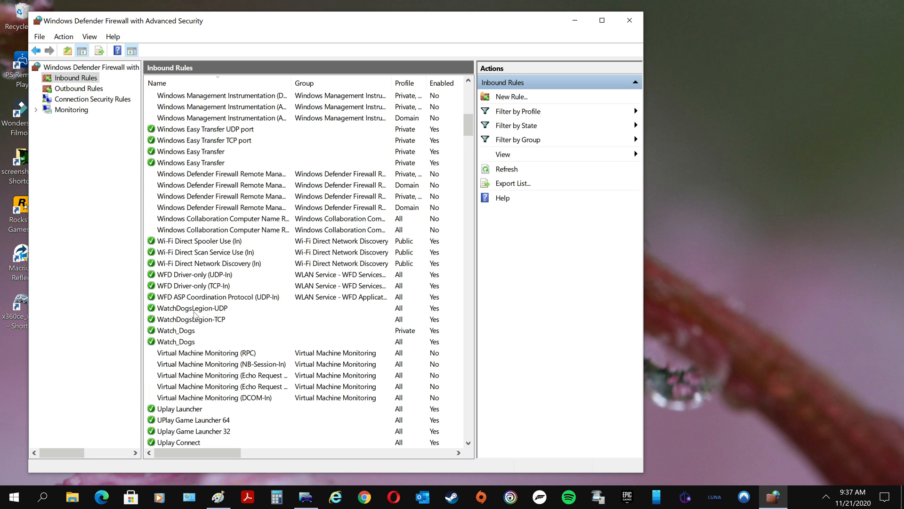
mouse_move(402, 121)
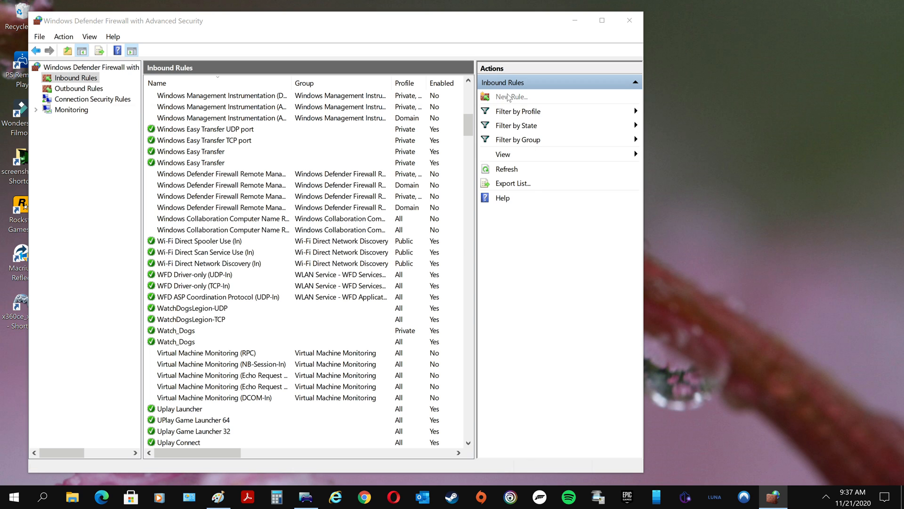
left_click(510, 96)
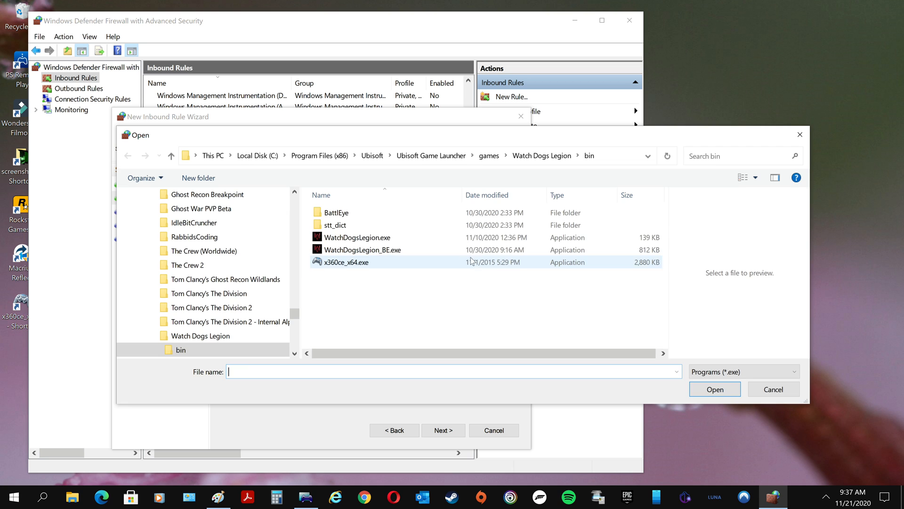
- Select WatchDogsLegion.exe, allow the connection, and keep Domain, Private and Public profiles
left_click(357, 237)
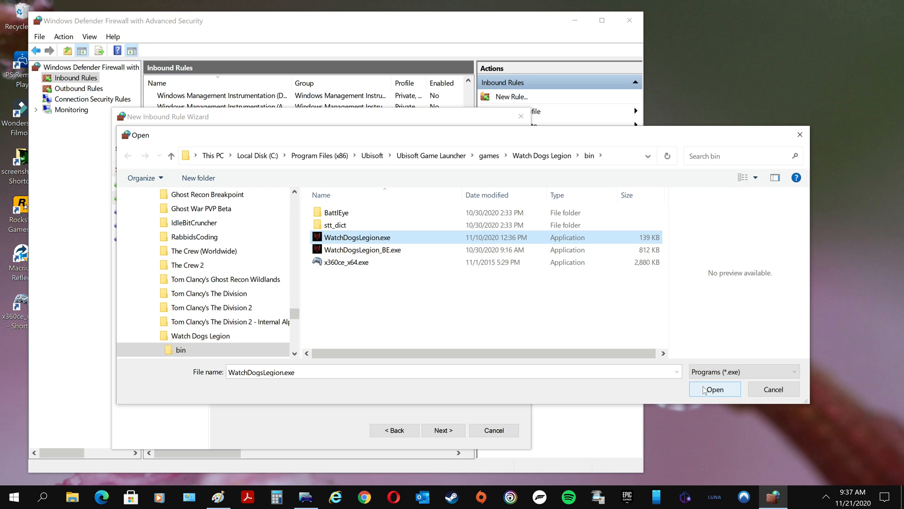
left_click(715, 389)
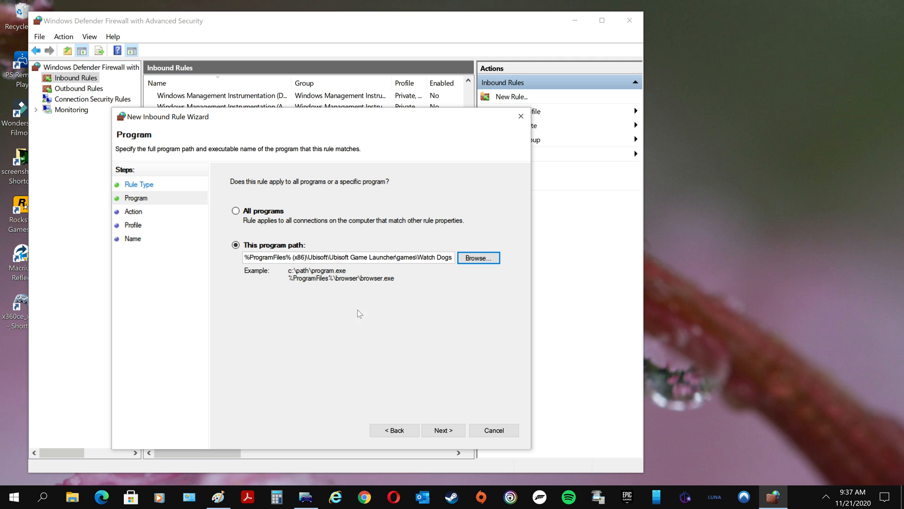
left_click(443, 430)
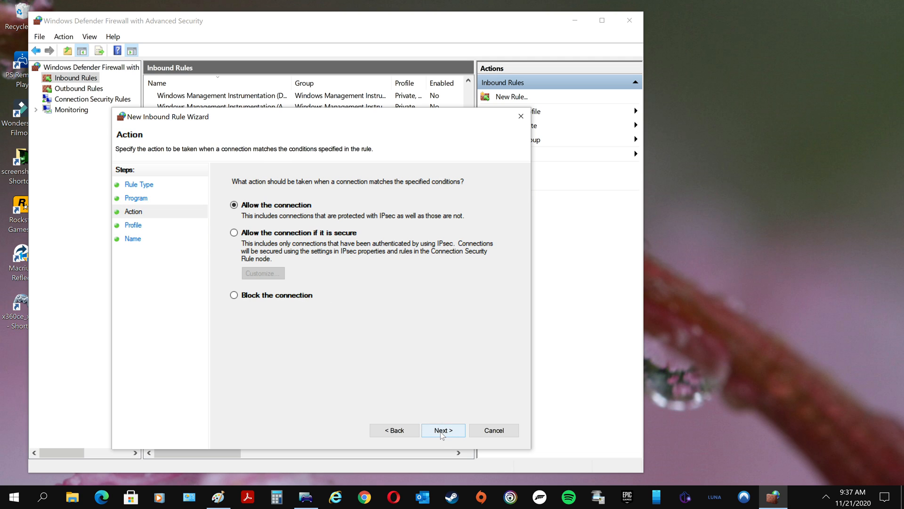
left_click(443, 431)
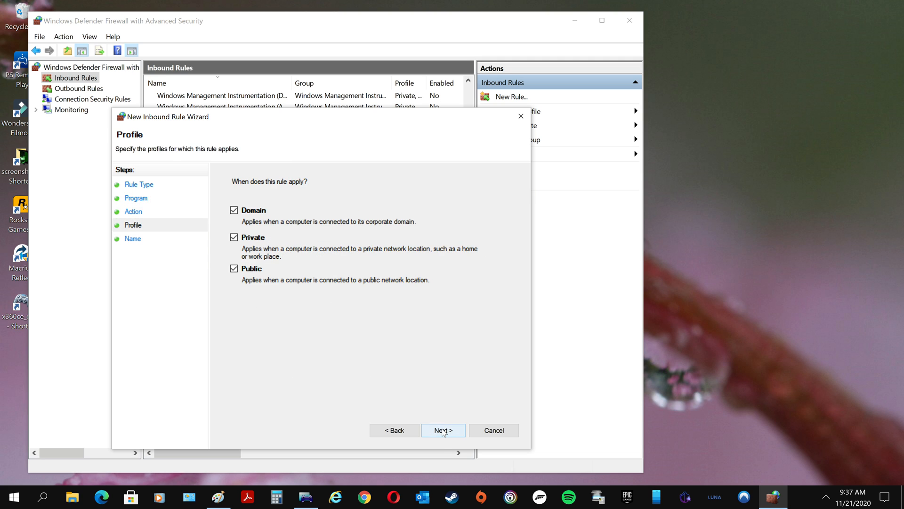
left_click(442, 430)
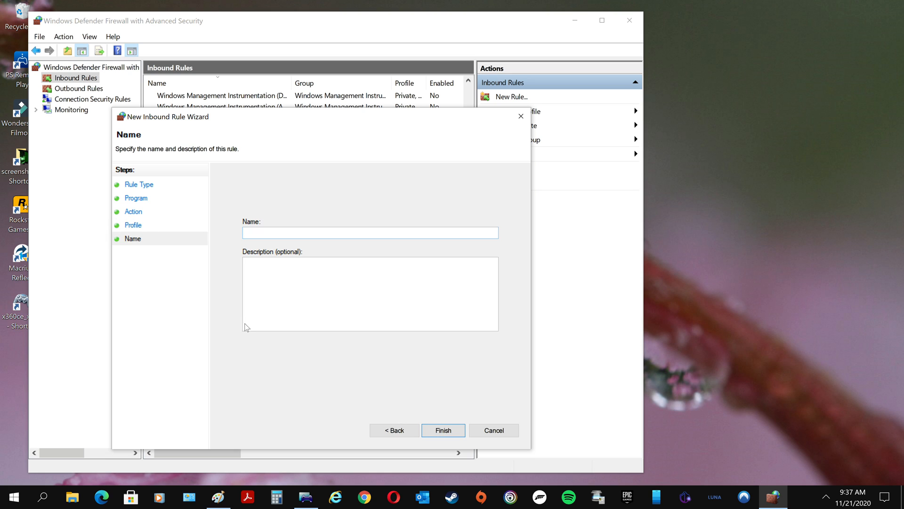
mouse_move(218, 320)
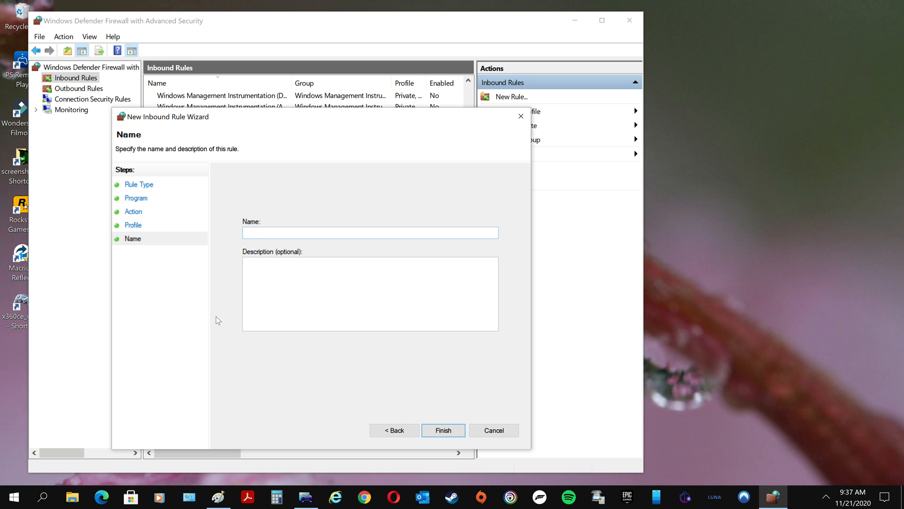
- Name the inbound rule 'WD Legion' and finish creating it
type("WD")
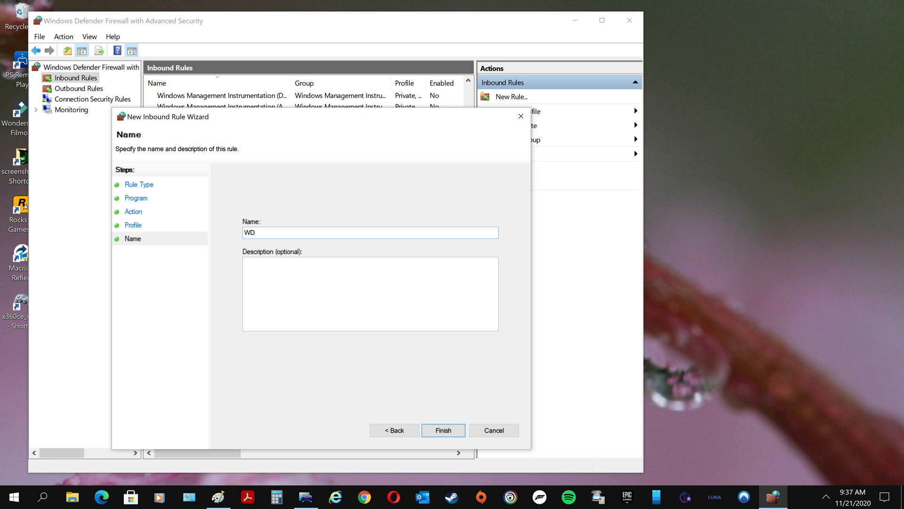
type("Legio")
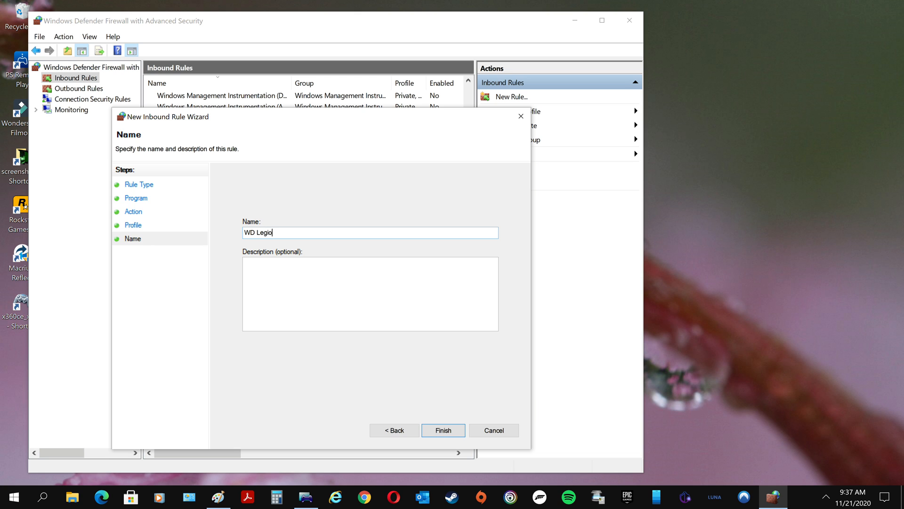
type("n")
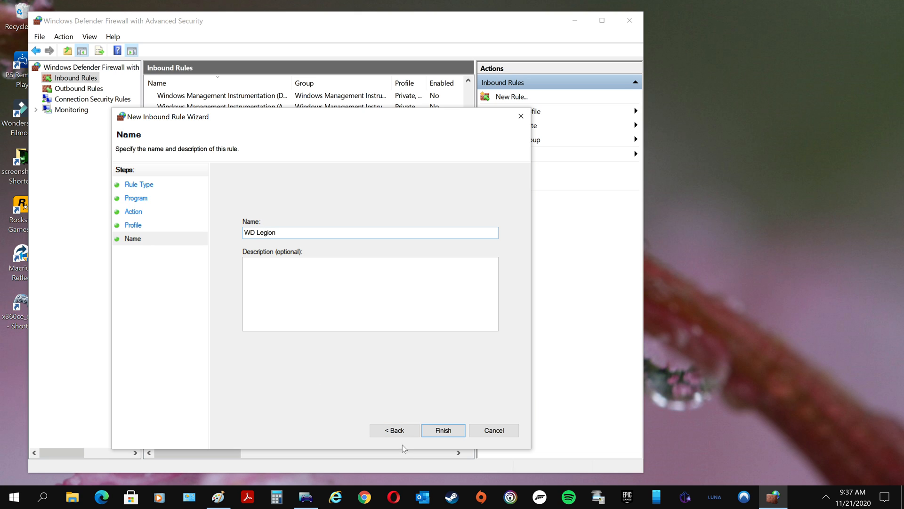
left_click(443, 430)
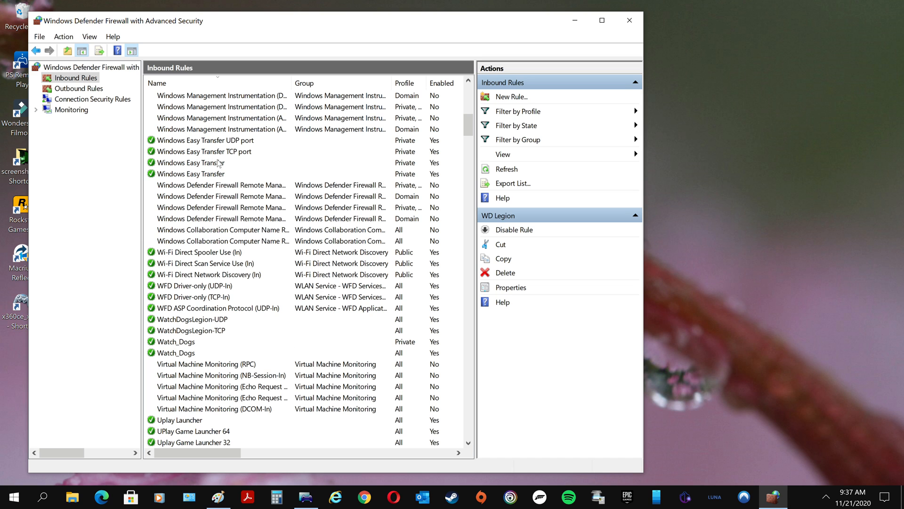
mouse_move(173, 315)
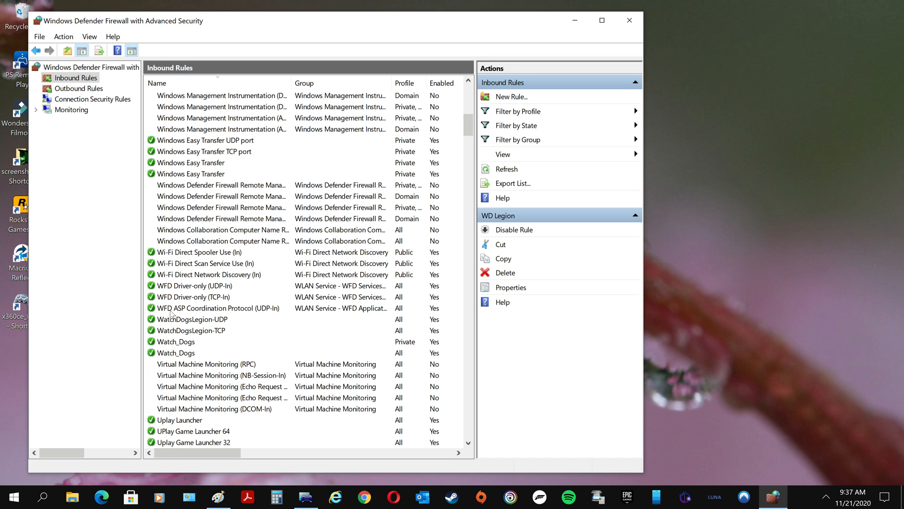
- Review the Inbound Rules list and close the firewall console
scroll("down", 3)
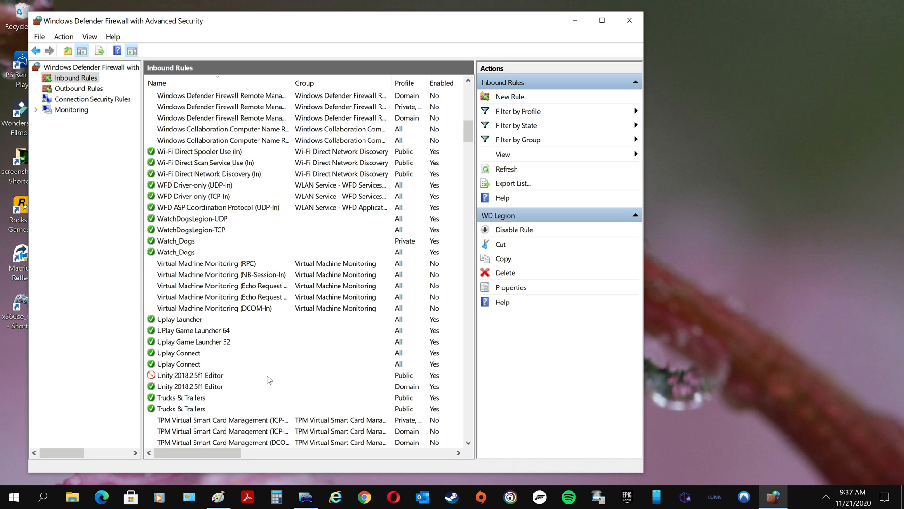
mouse_move(182, 323)
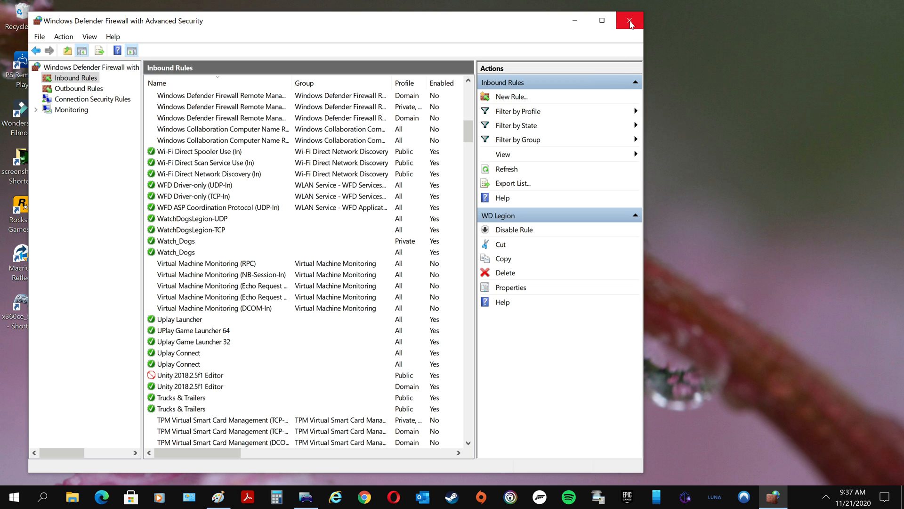
left_click(631, 20)
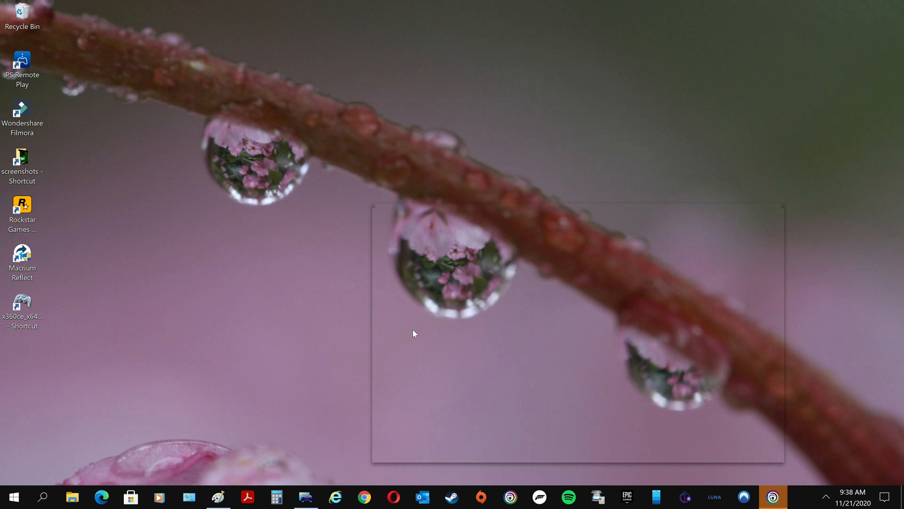
mouse_move(467, 387)
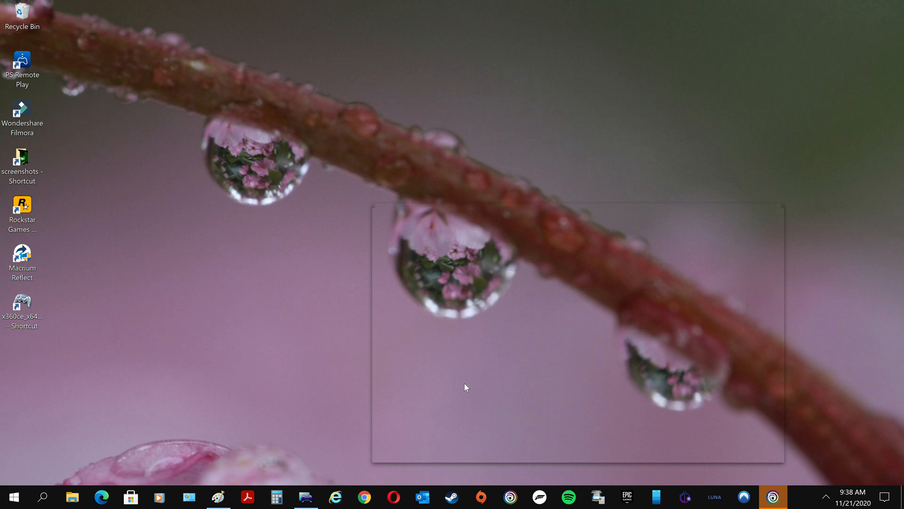
- Launch Ubisoft Connect from the taskbar onto its Ubisoft+ page
left_click(772, 496)
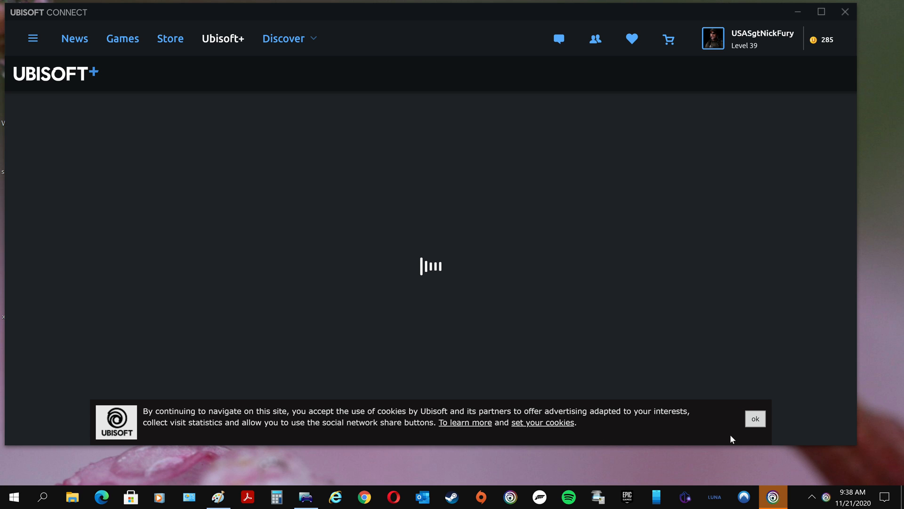
- Turn off ADS and ANALYTICS cookies in the cookie settings and confirm with OK
left_click(542, 422)
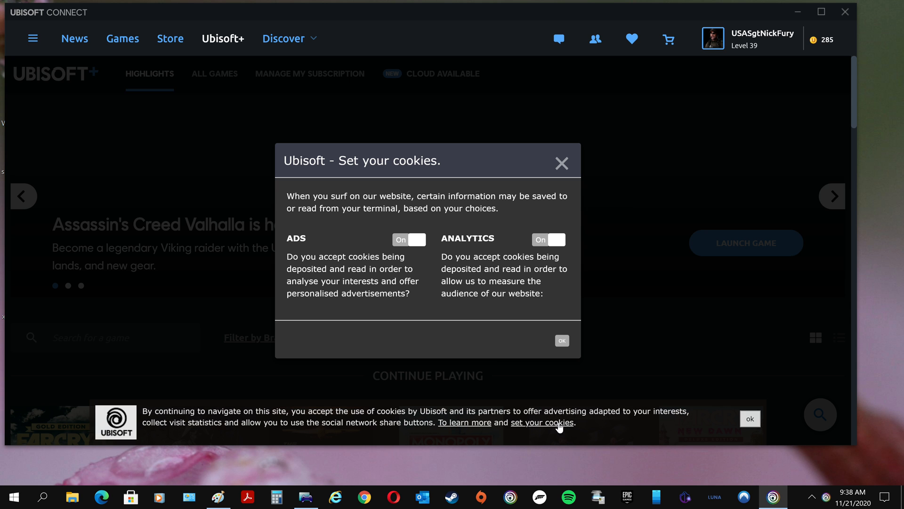
left_click(408, 240)
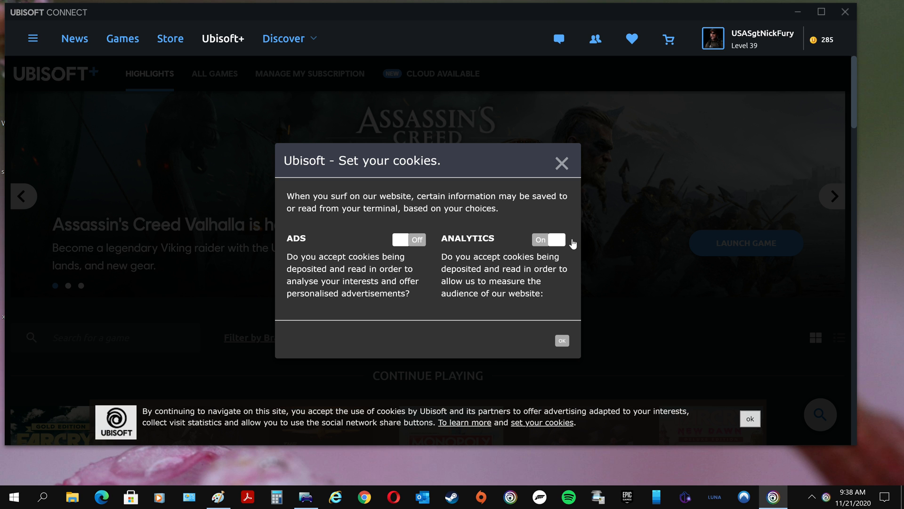
left_click(548, 239)
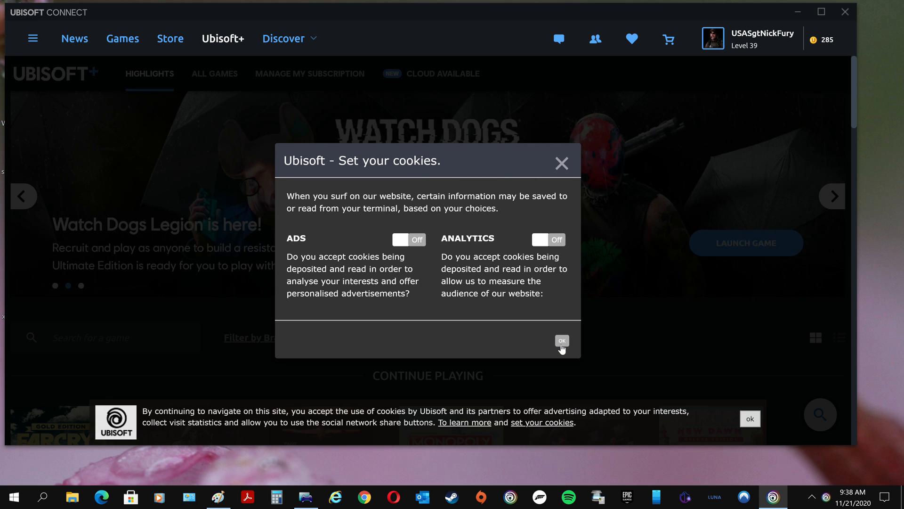
left_click(562, 341)
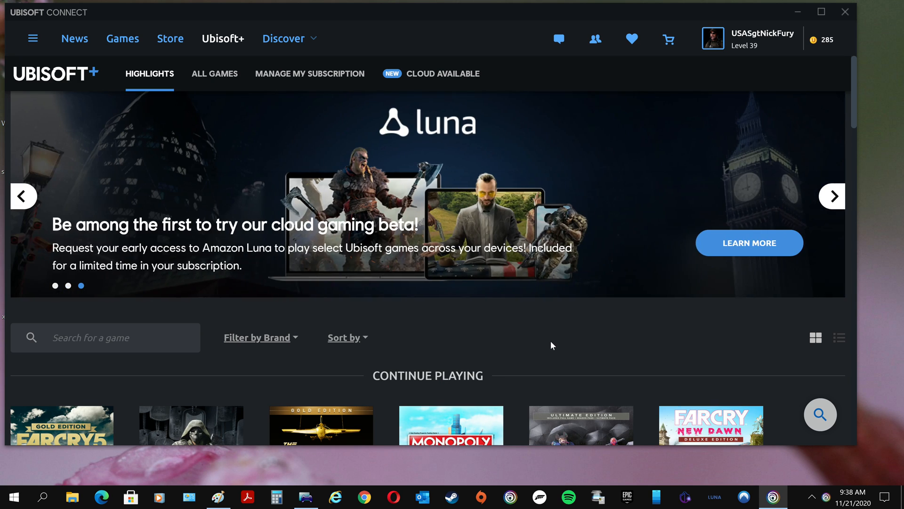
mouse_move(693, 325)
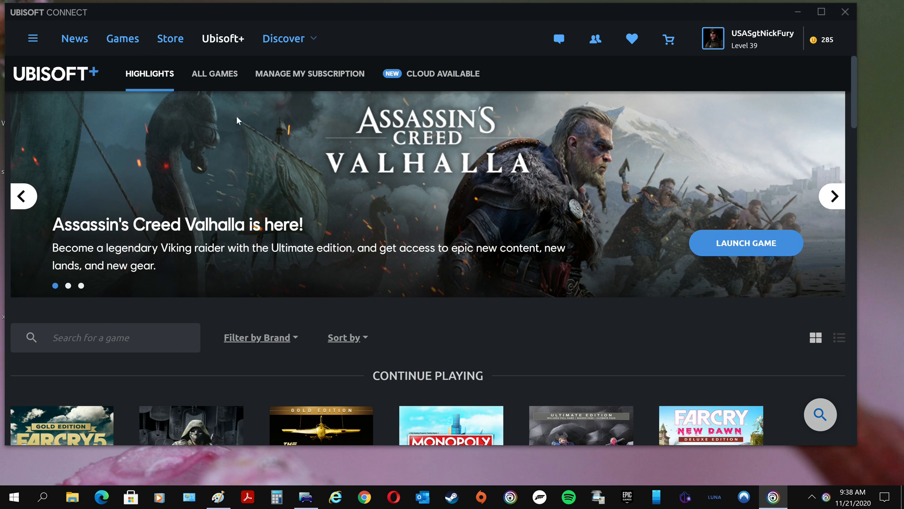
mouse_move(648, 369)
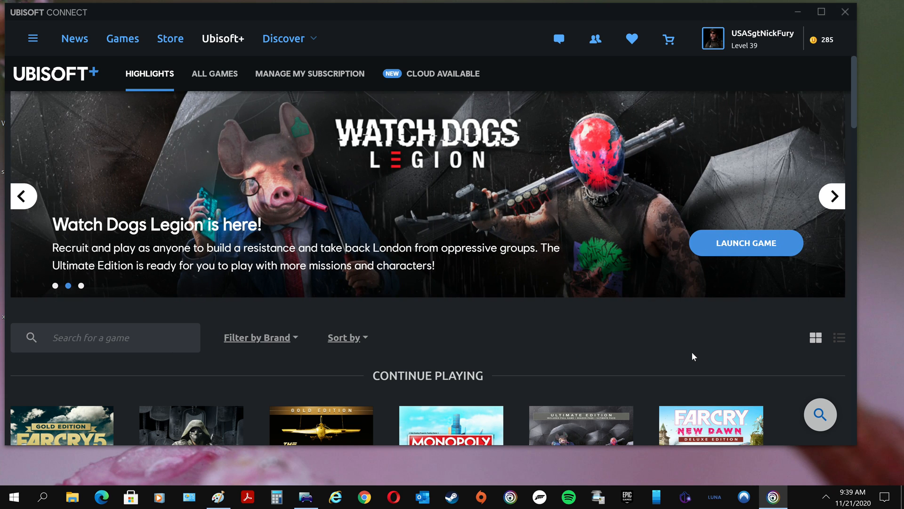
left_click(832, 196)
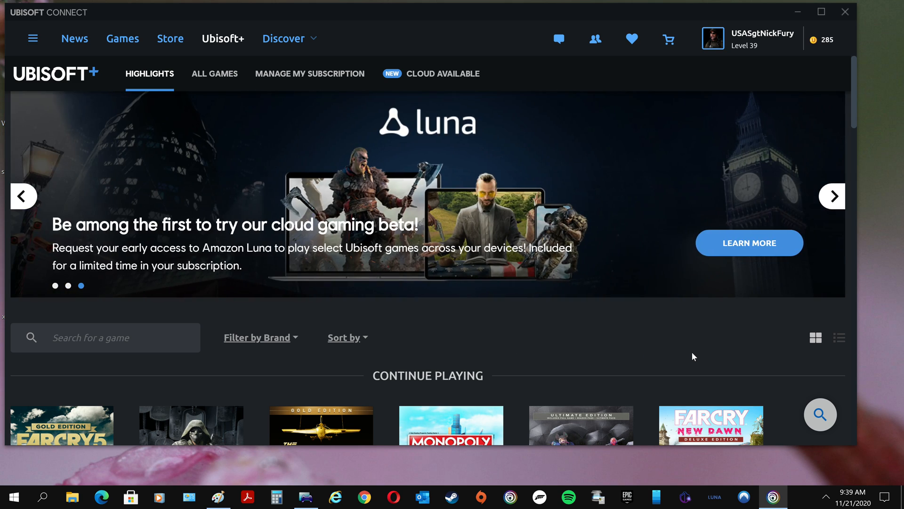
left_click(831, 196)
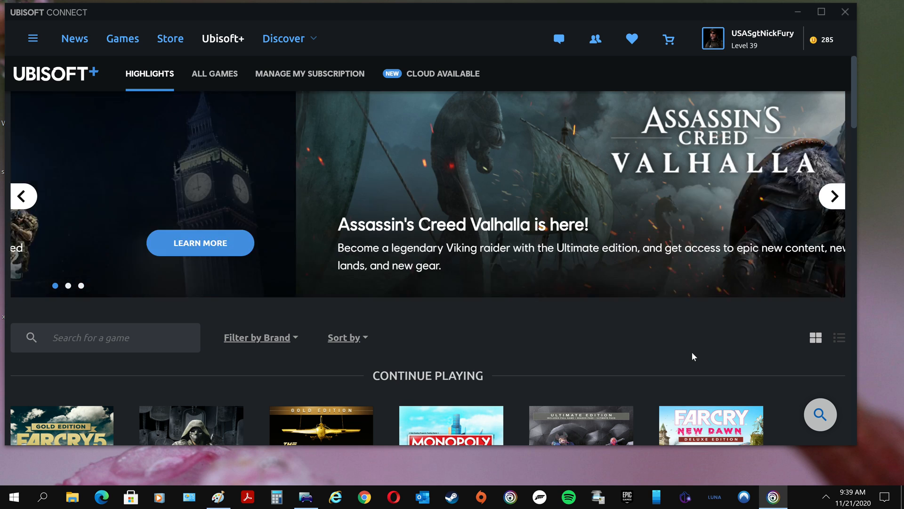